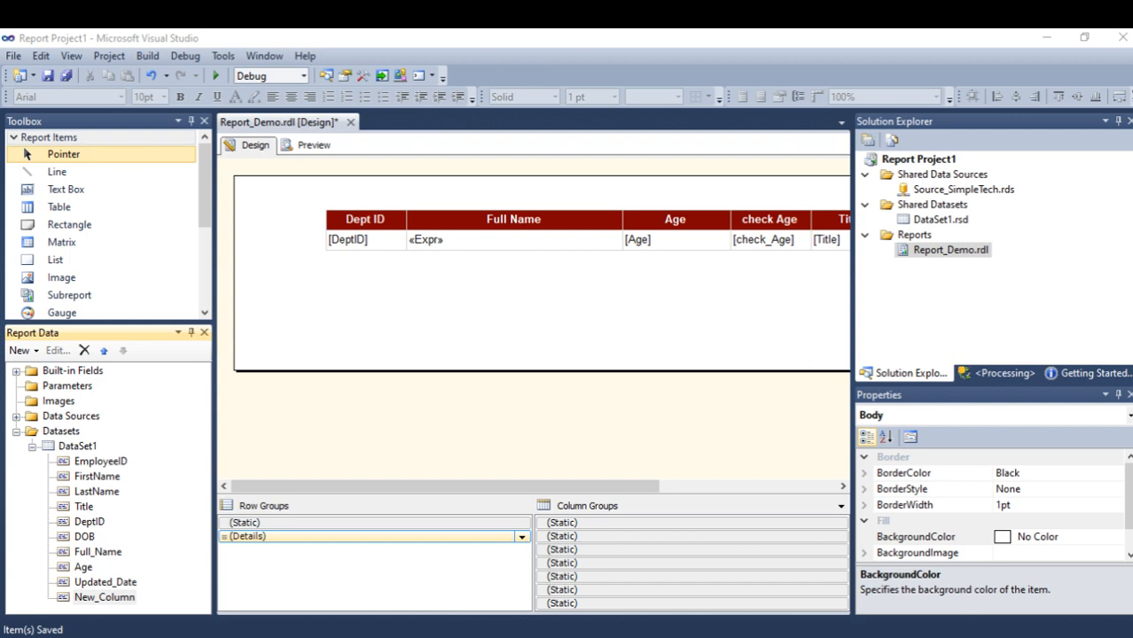
mouse_move(249, 351)
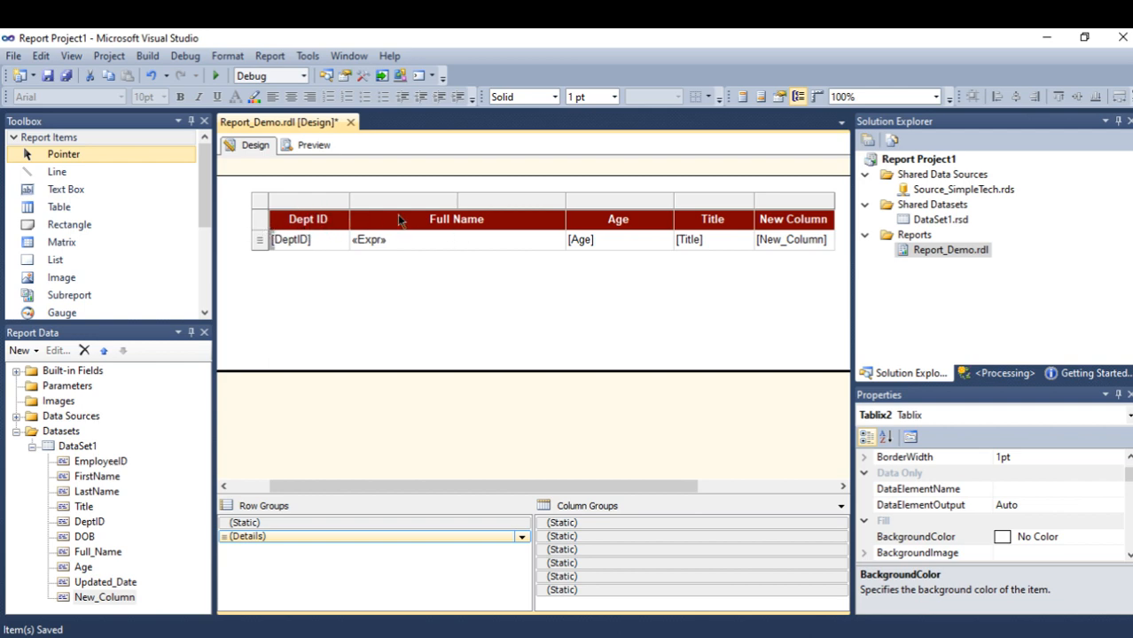
mouse_move(422, 257)
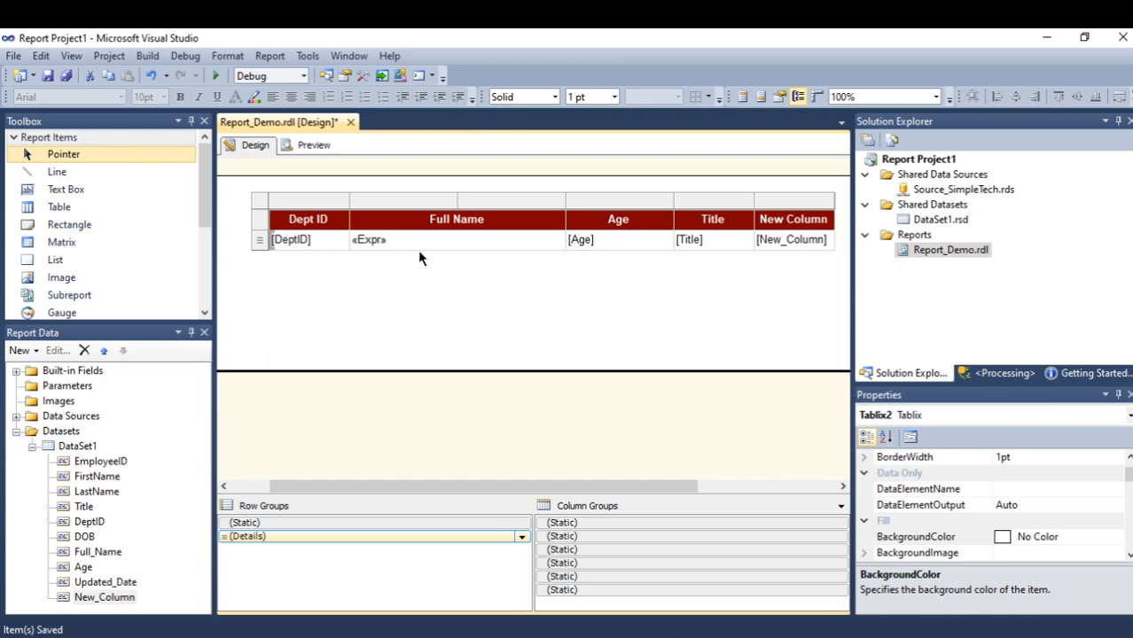
mouse_move(596, 277)
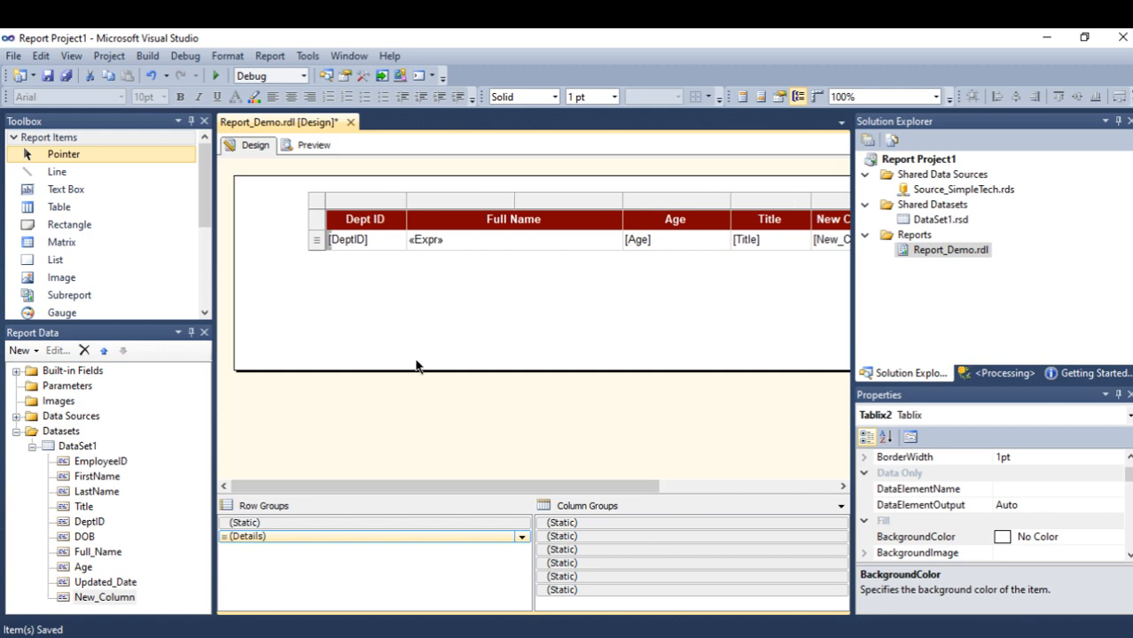
mouse_move(323, 170)
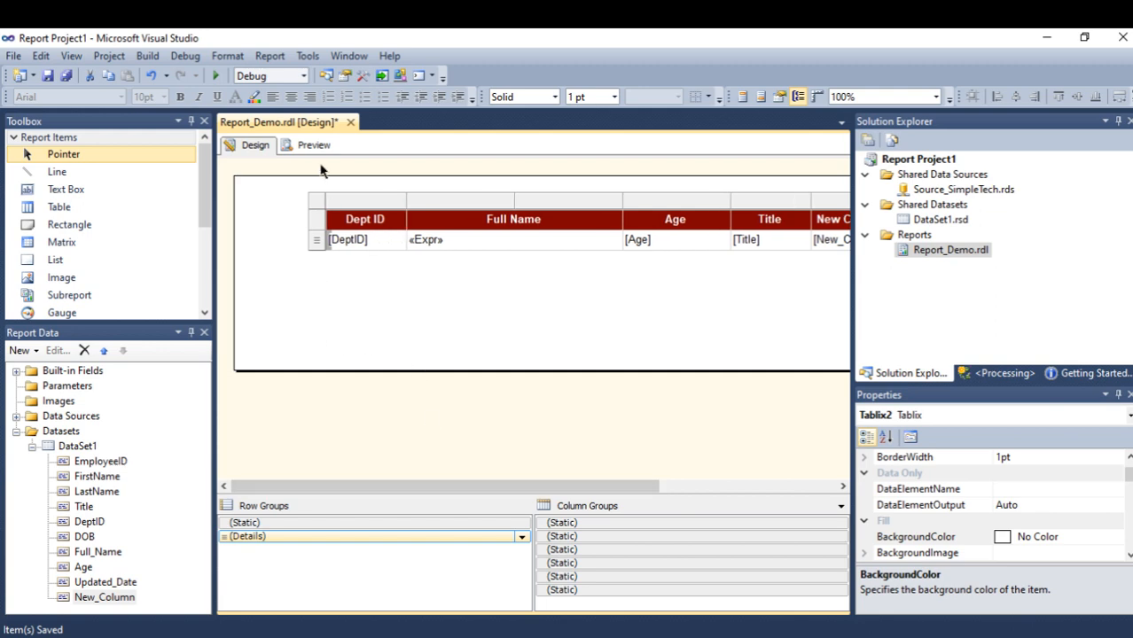
click(312, 146)
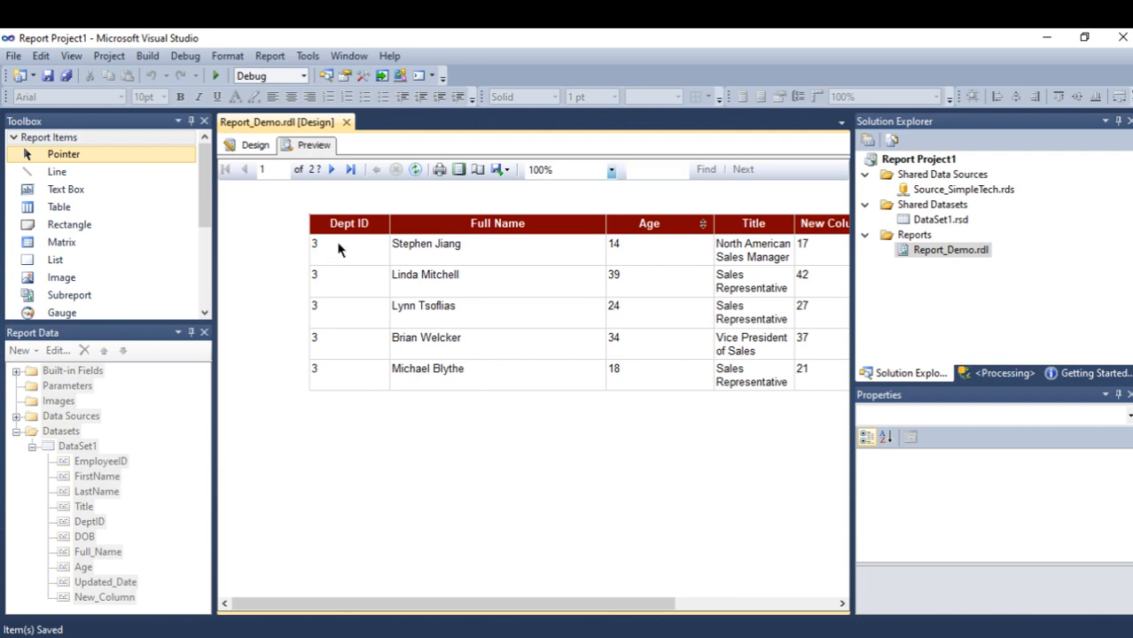
mouse_move(344, 255)
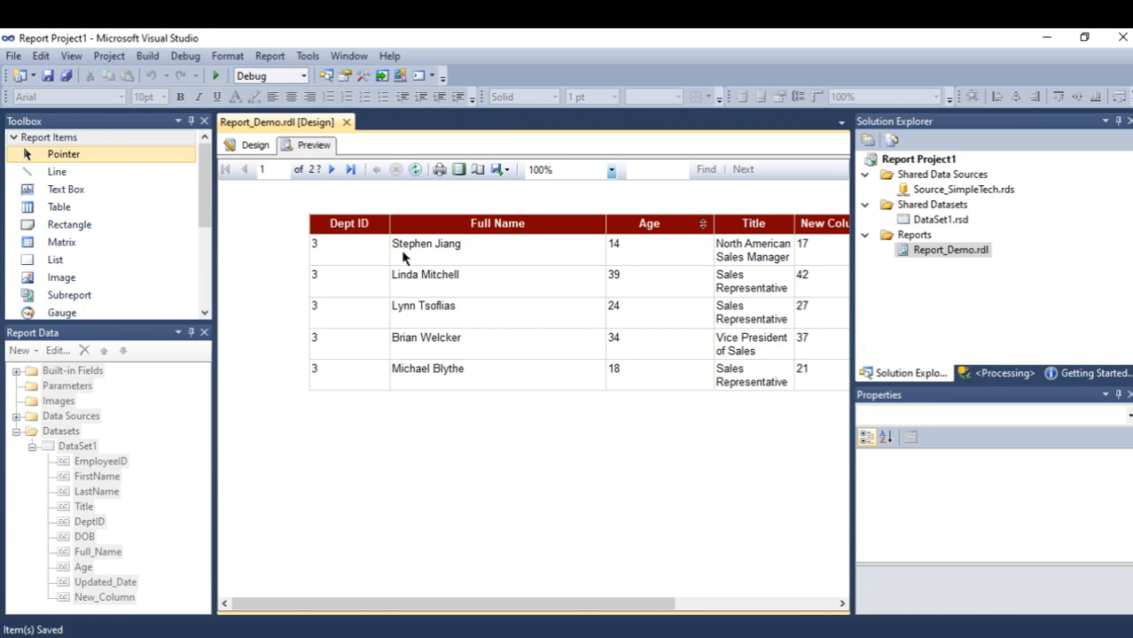
mouse_move(465, 258)
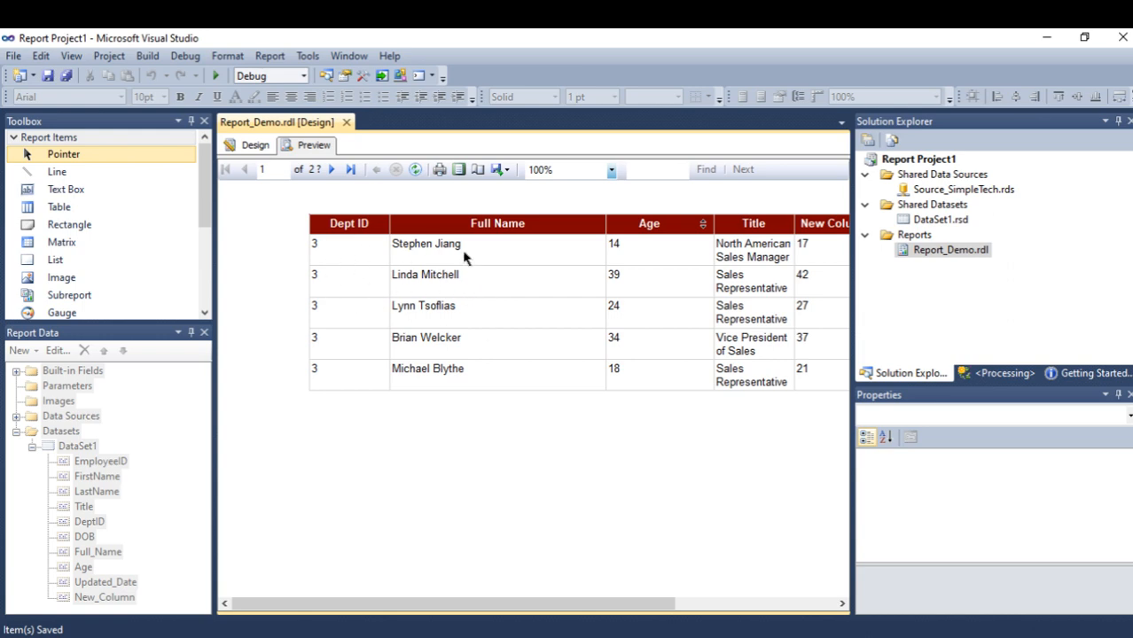
mouse_move(344, 264)
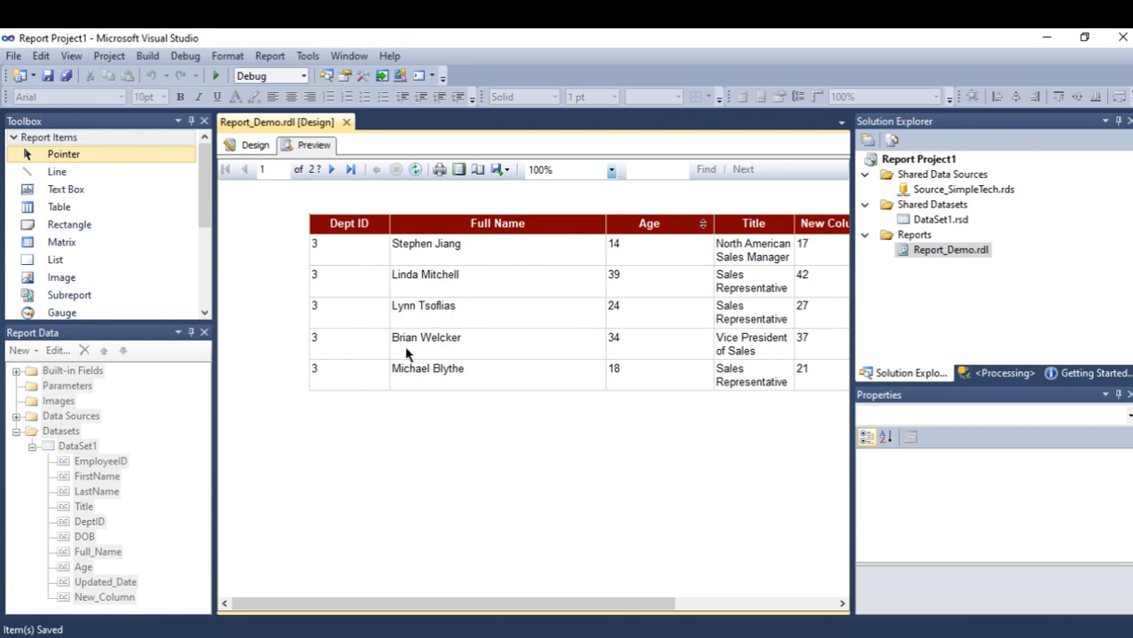
mouse_move(383, 259)
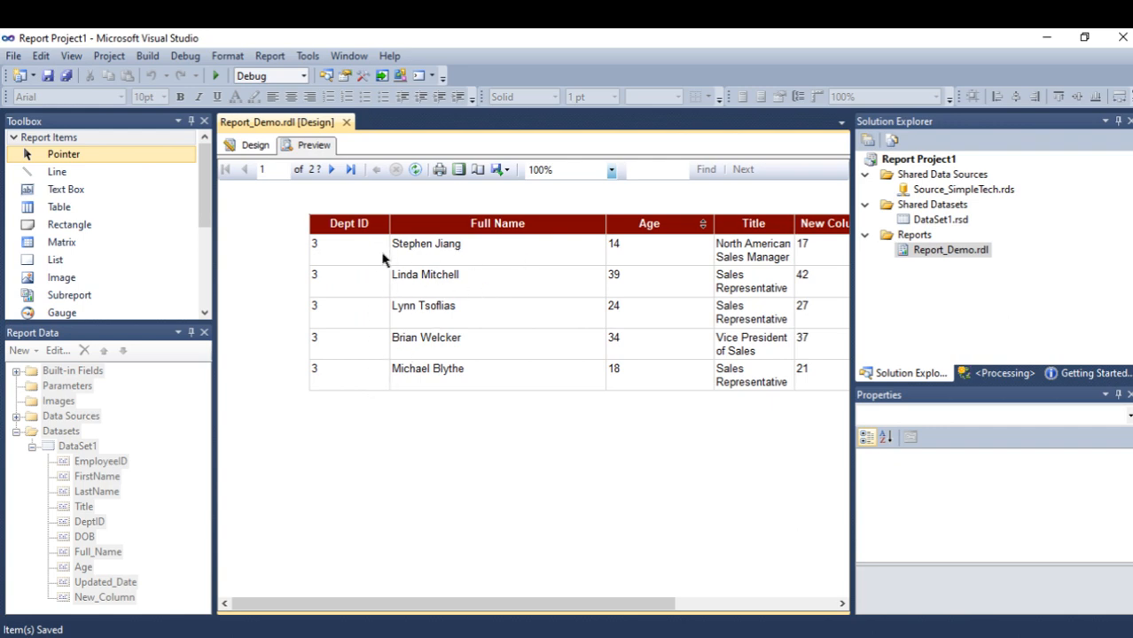
mouse_move(395, 259)
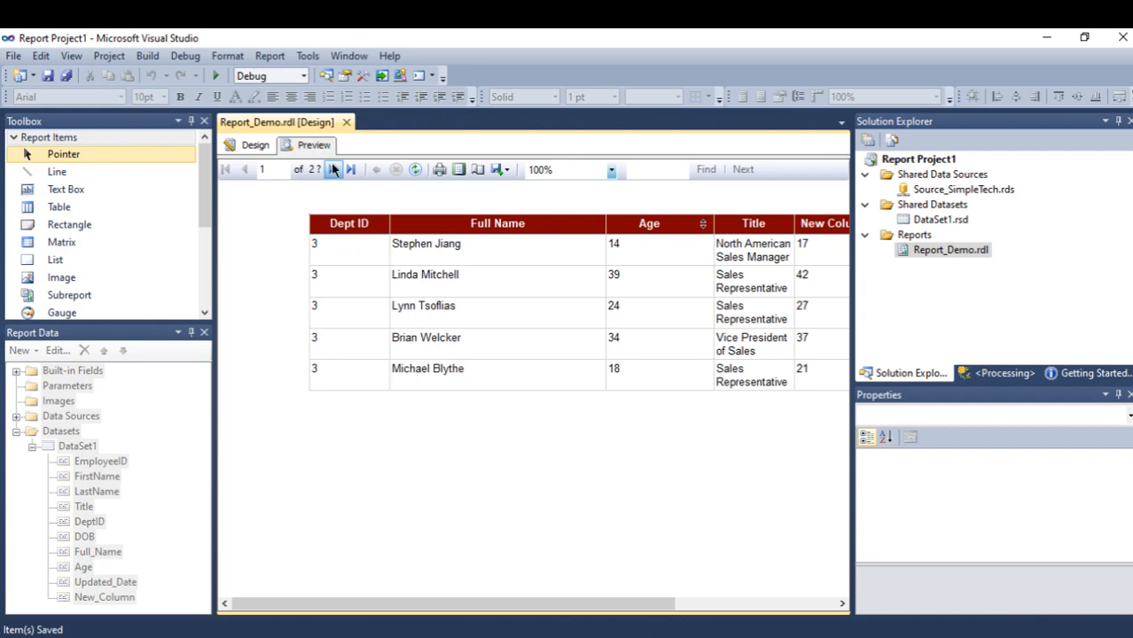
mouse_move(334, 170)
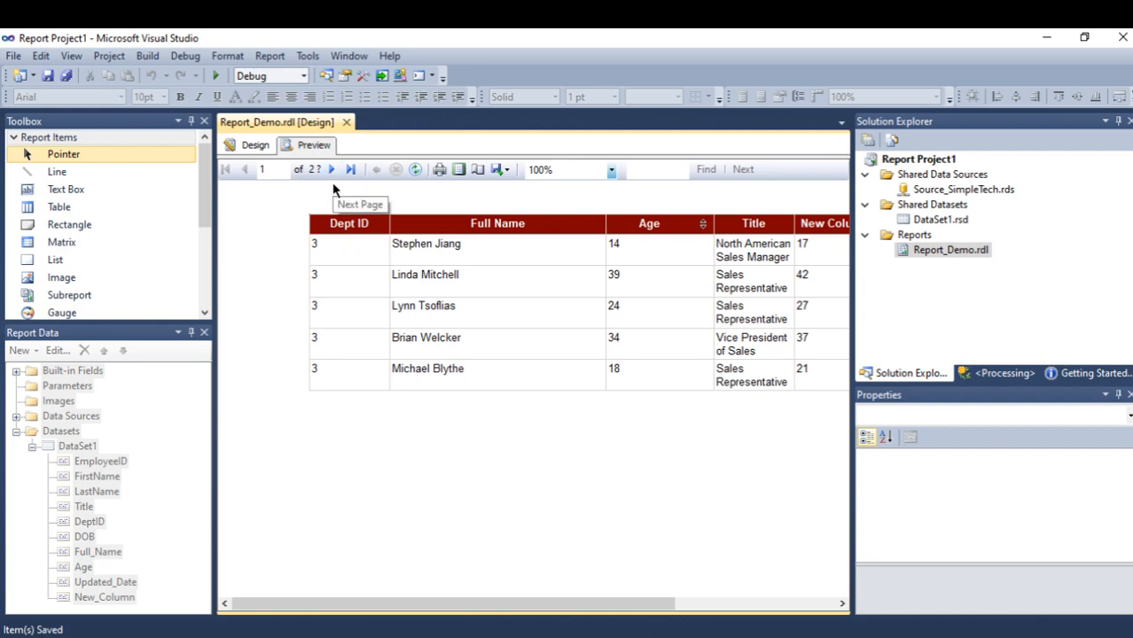
click(256, 145)
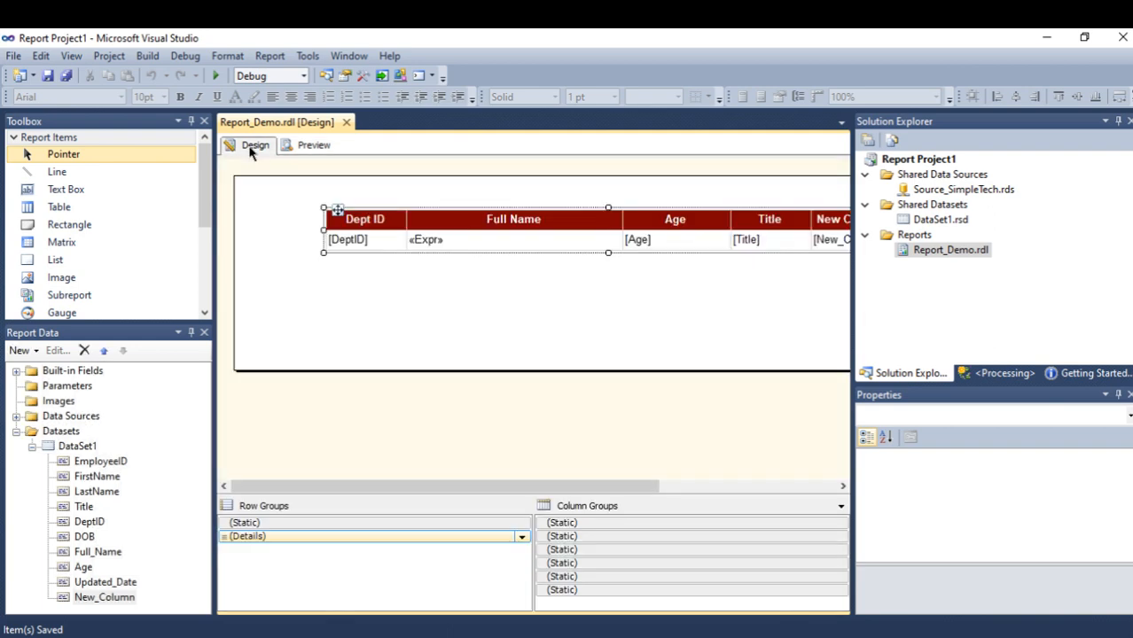
- Enable 'Between each instance of a group' page breaks in the Details group properties
click(372, 535)
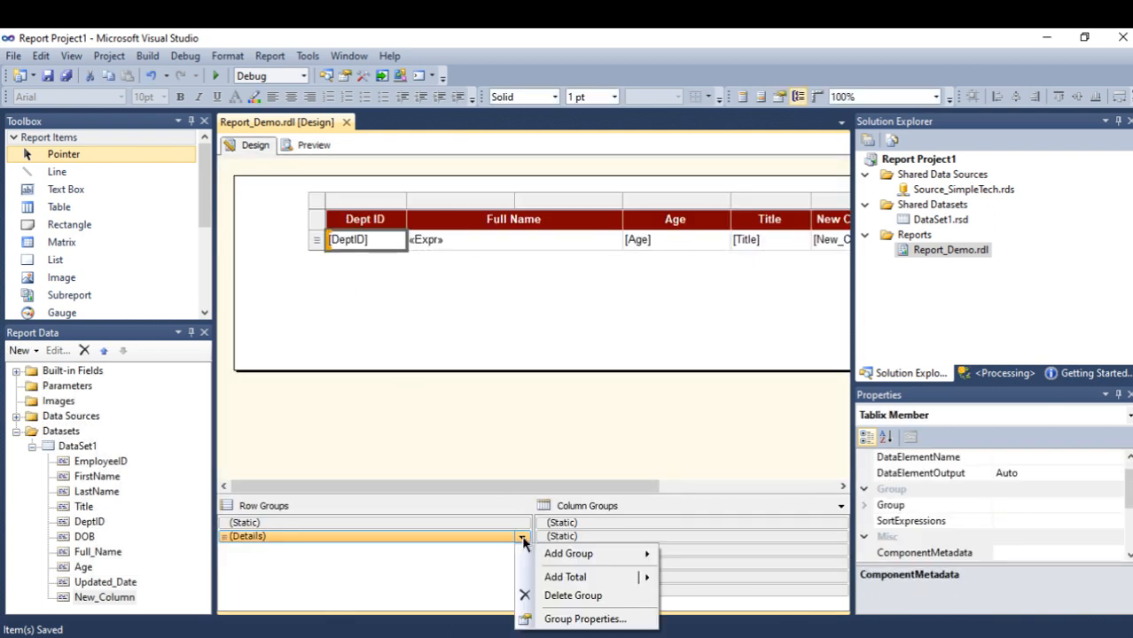
mouse_move(585, 619)
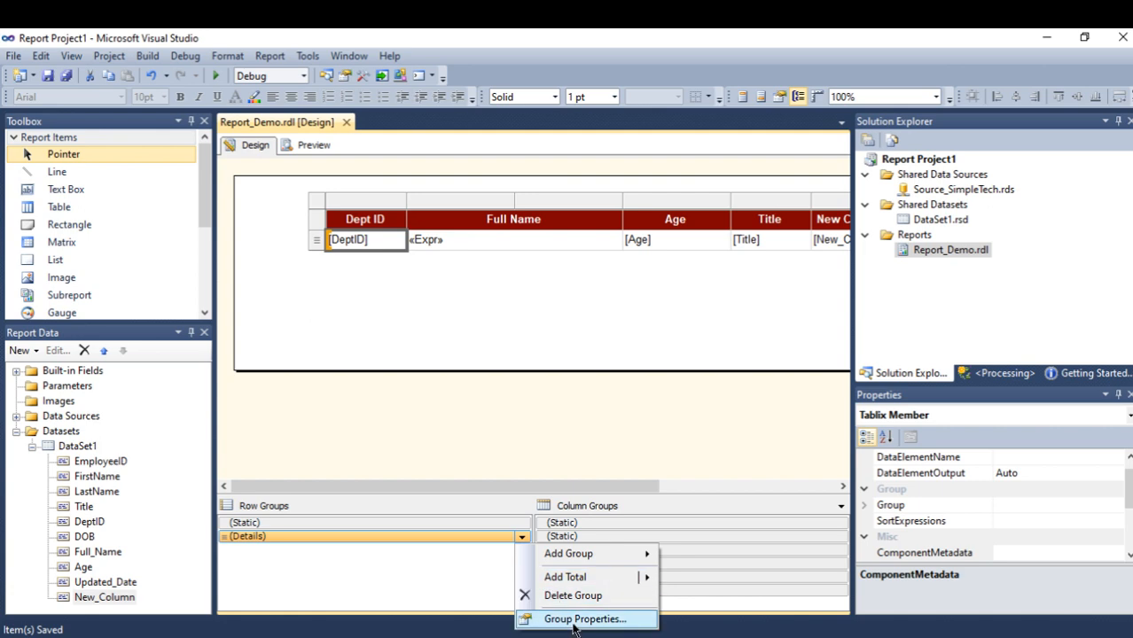
click(585, 619)
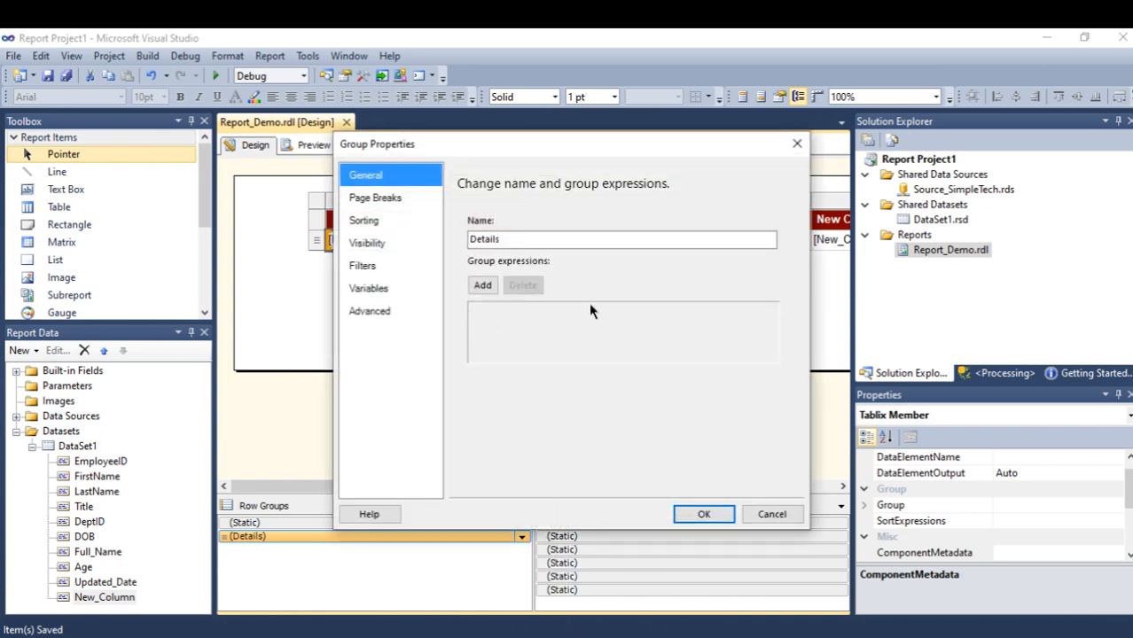
click(376, 197)
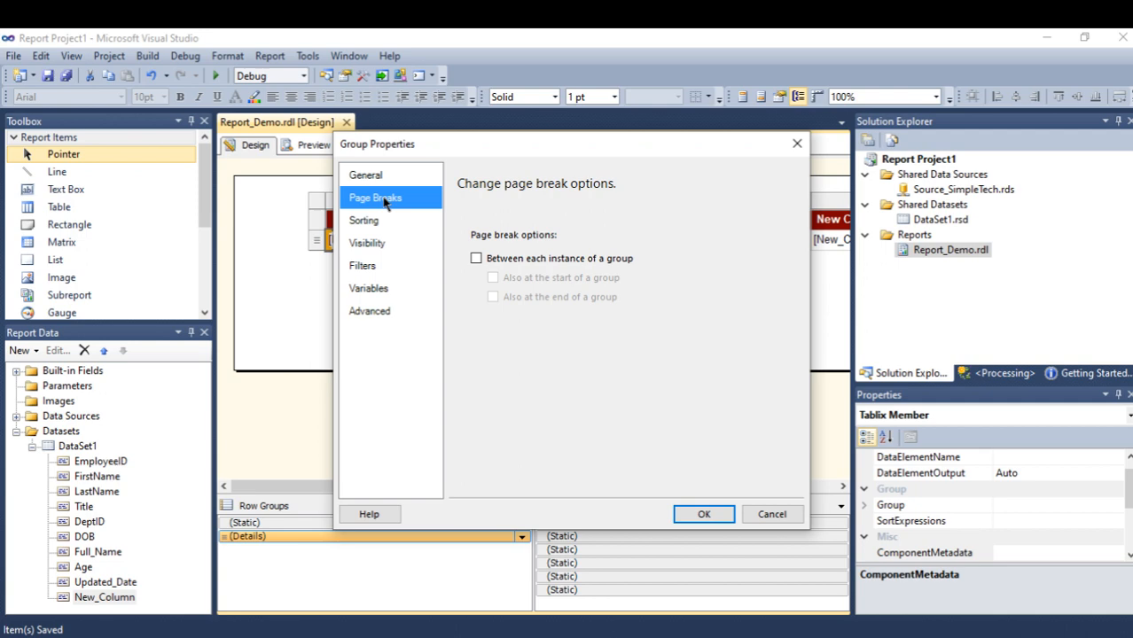
click(476, 259)
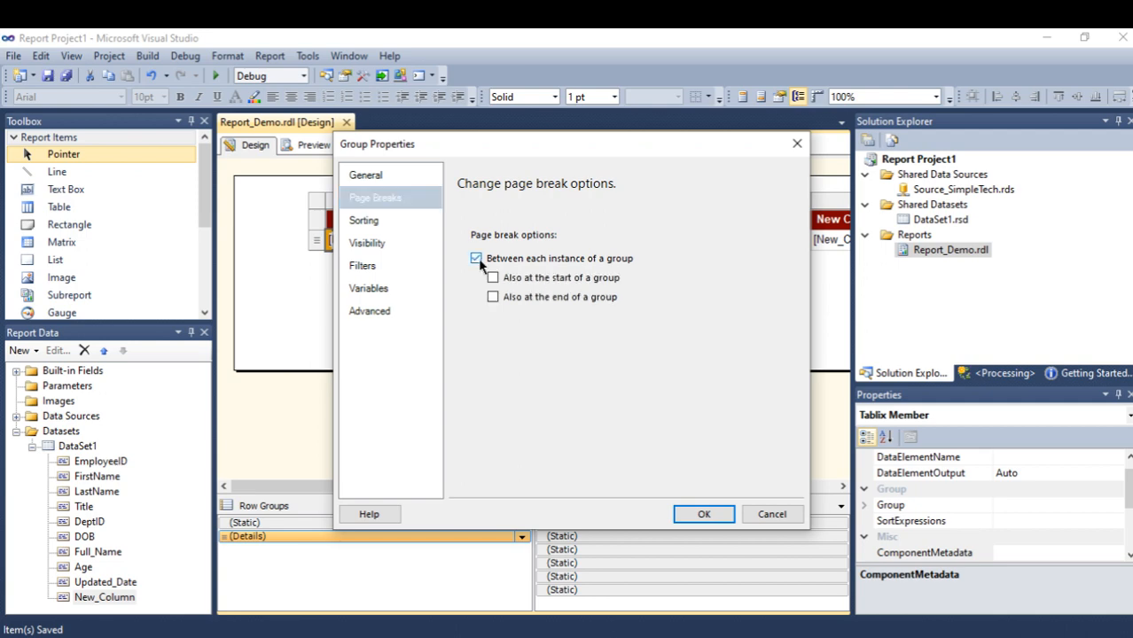
click(702, 514)
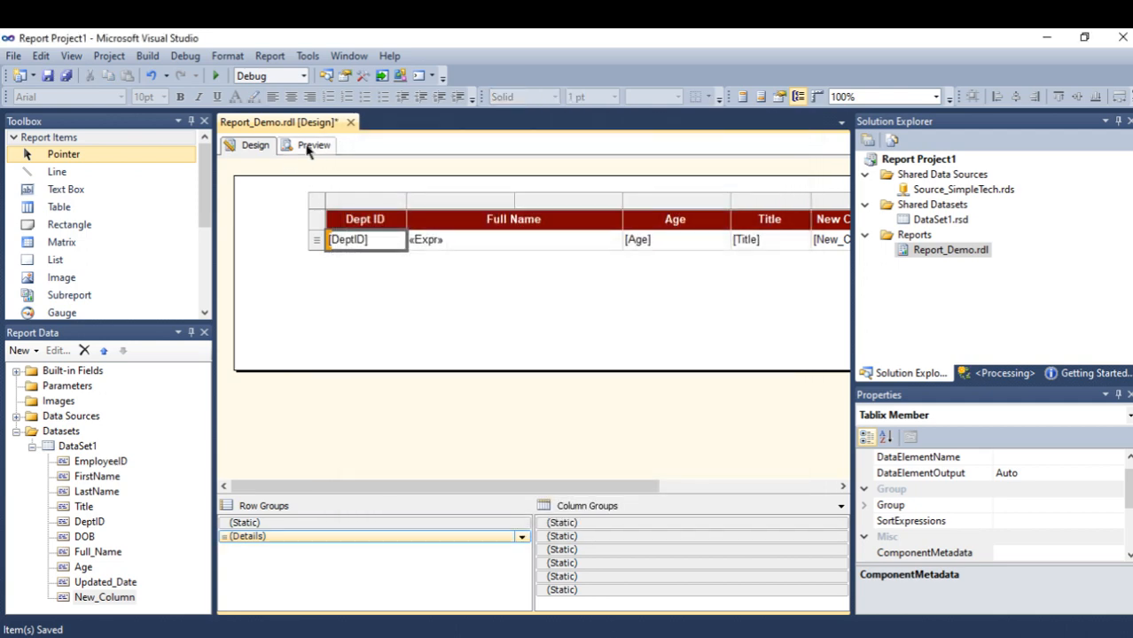
- Preview the report page by page, return to page 1, then go back to the design layout
click(313, 146)
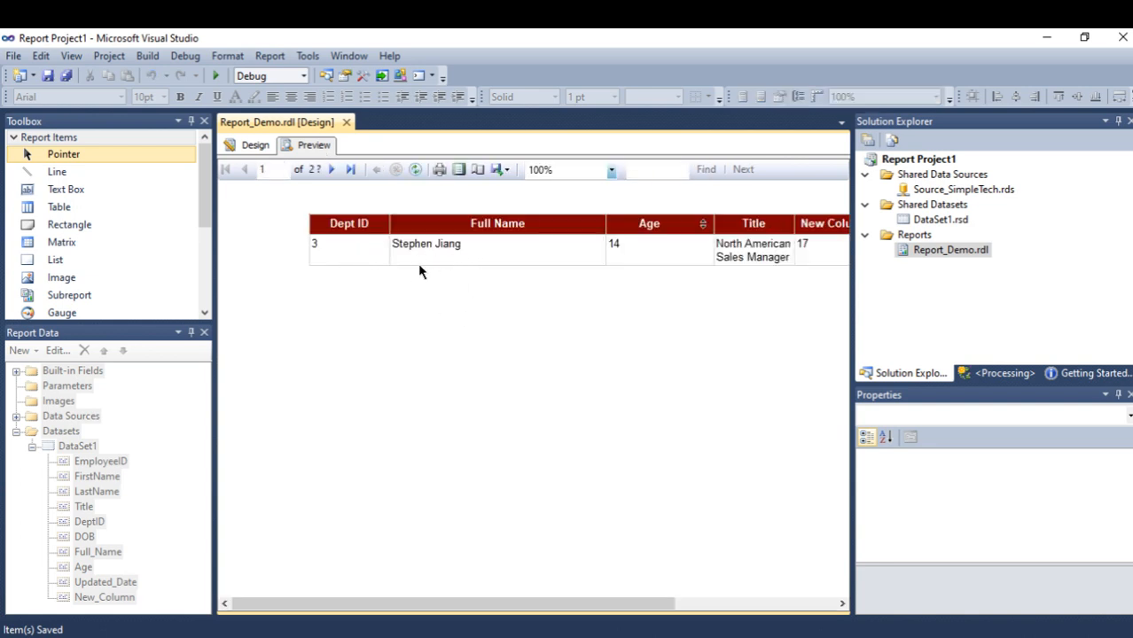
mouse_move(331, 171)
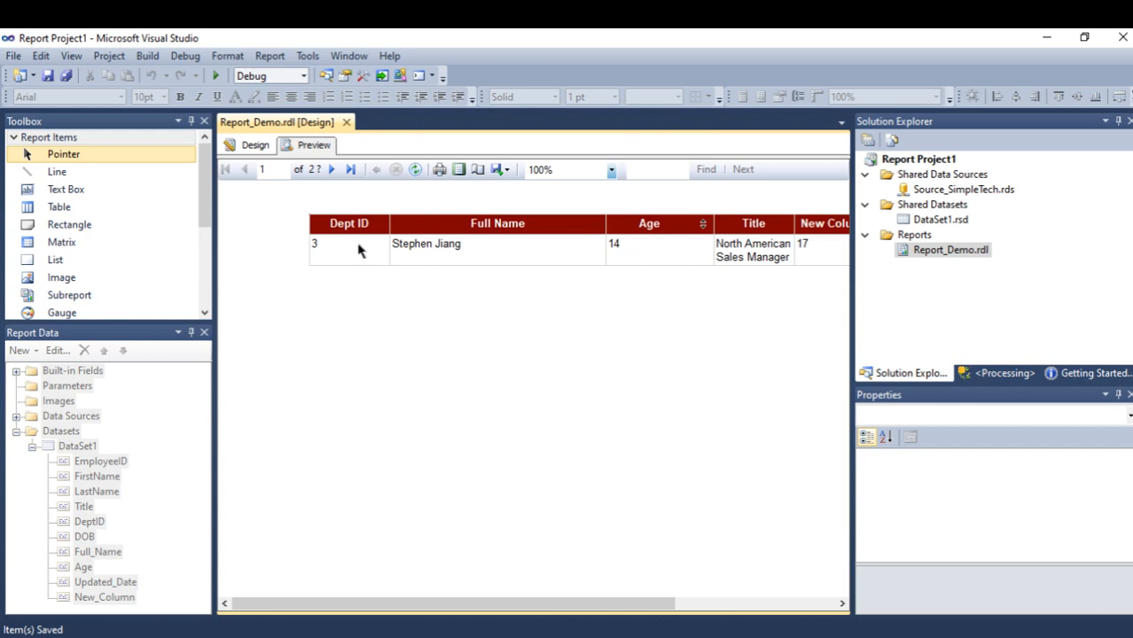
click(332, 171)
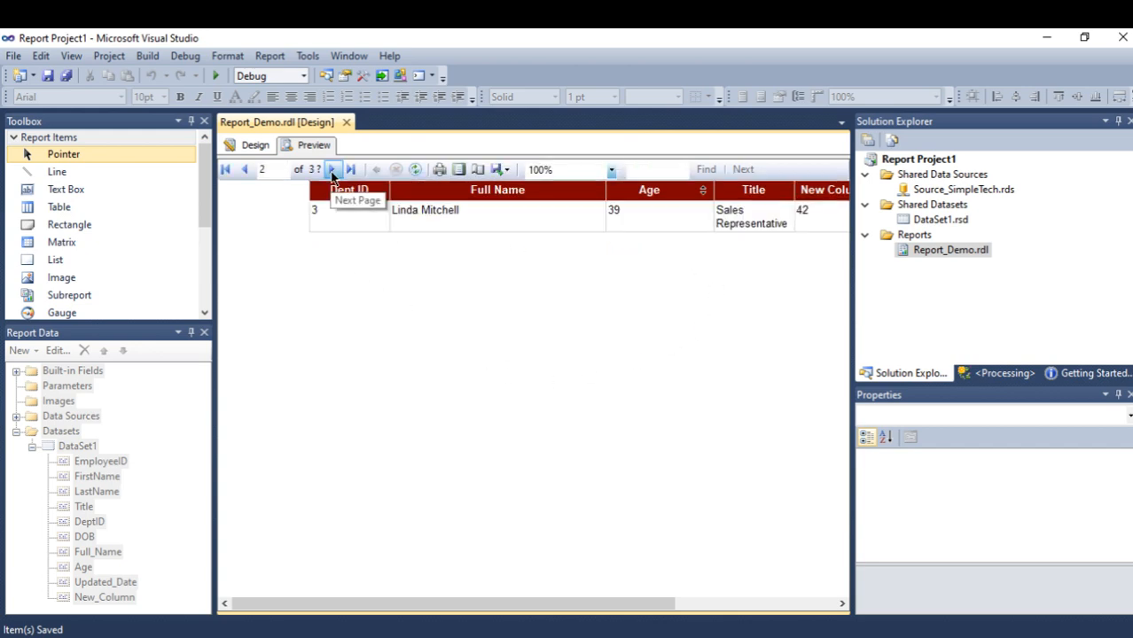
click(333, 170)
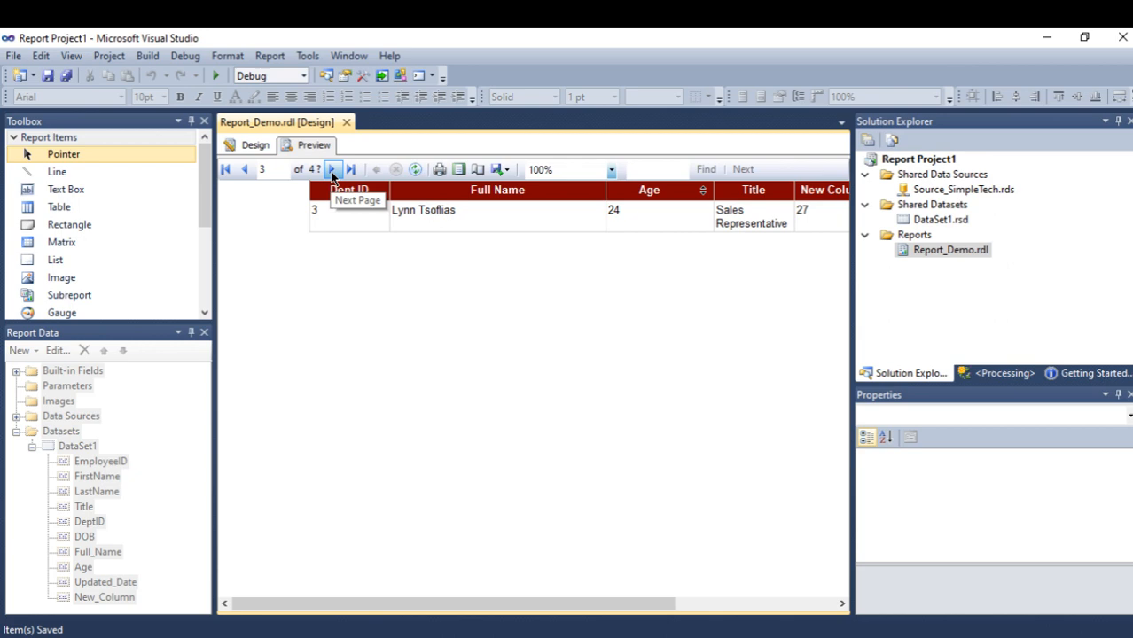
click(333, 170)
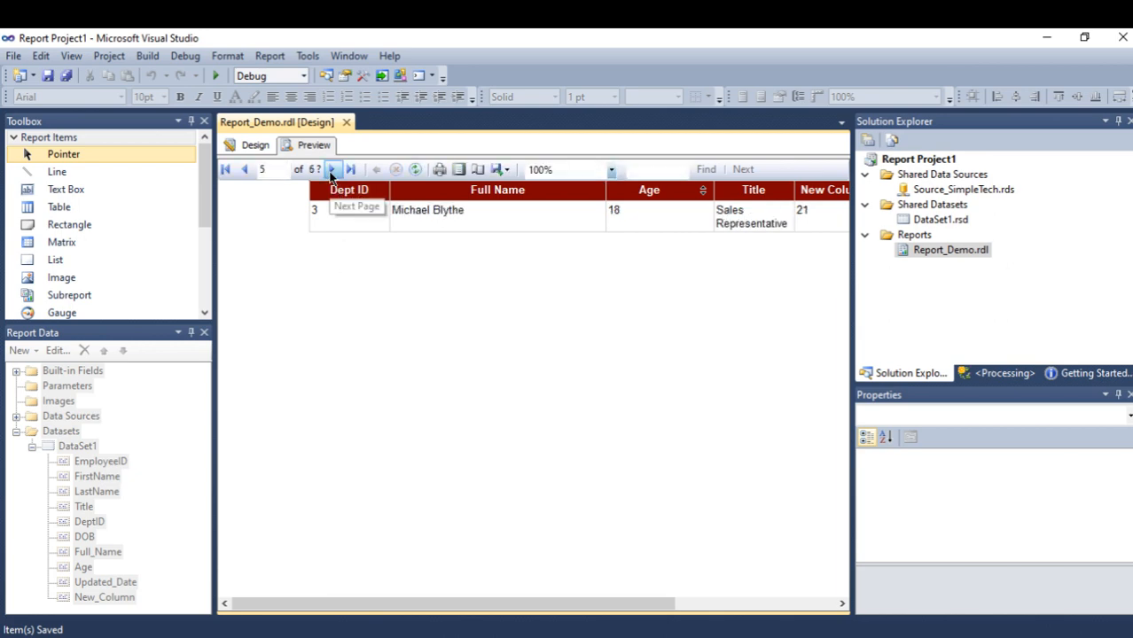
click(351, 170)
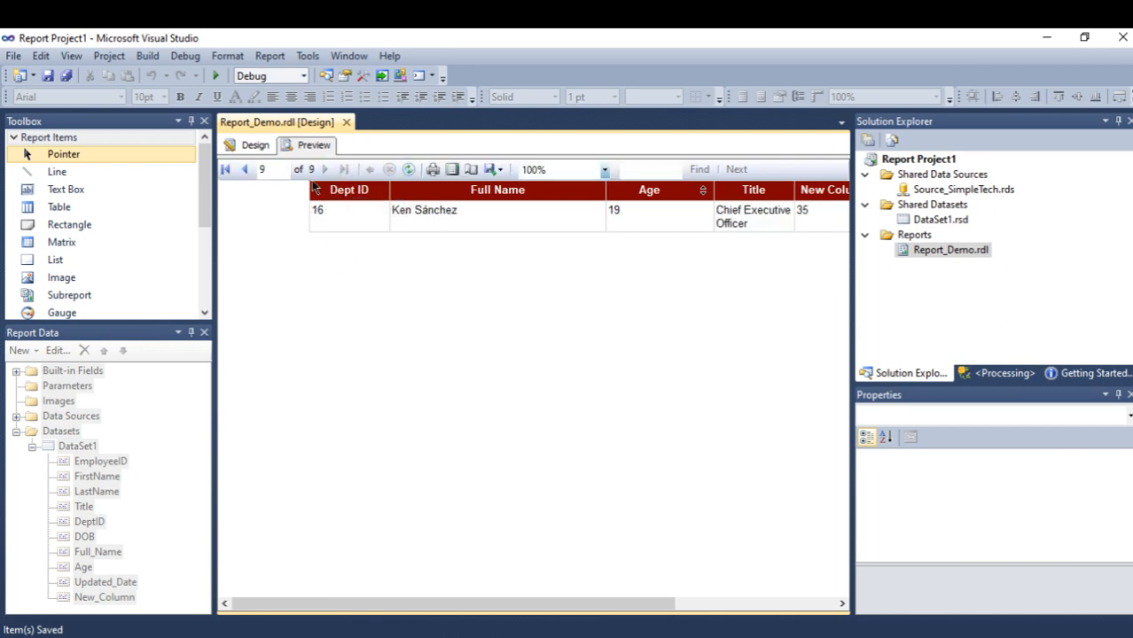
click(225, 170)
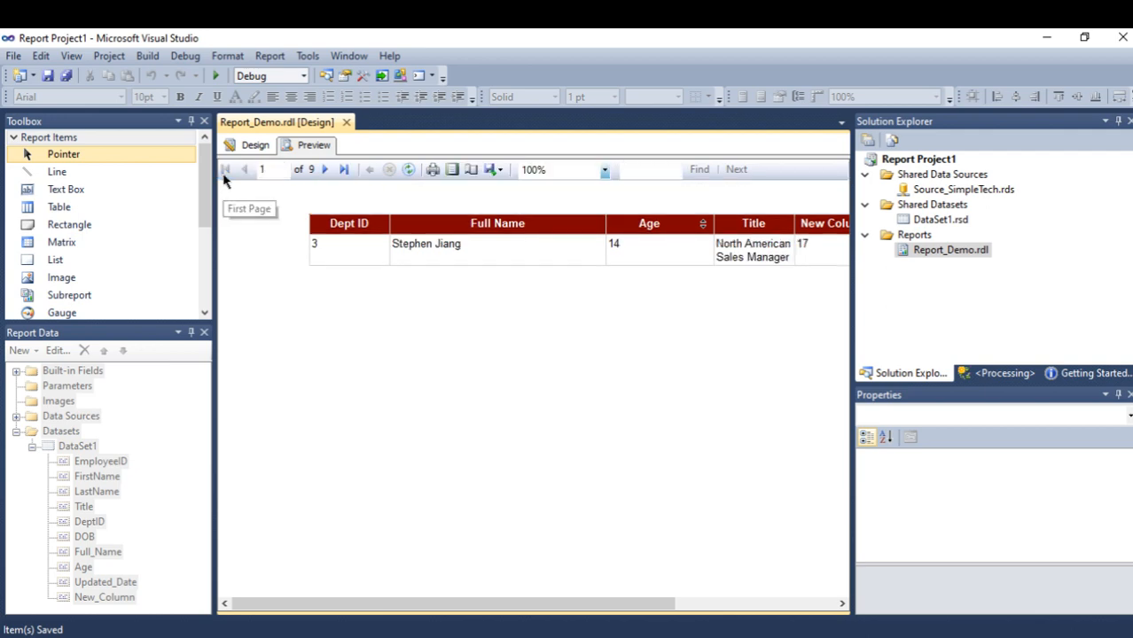
mouse_move(346, 303)
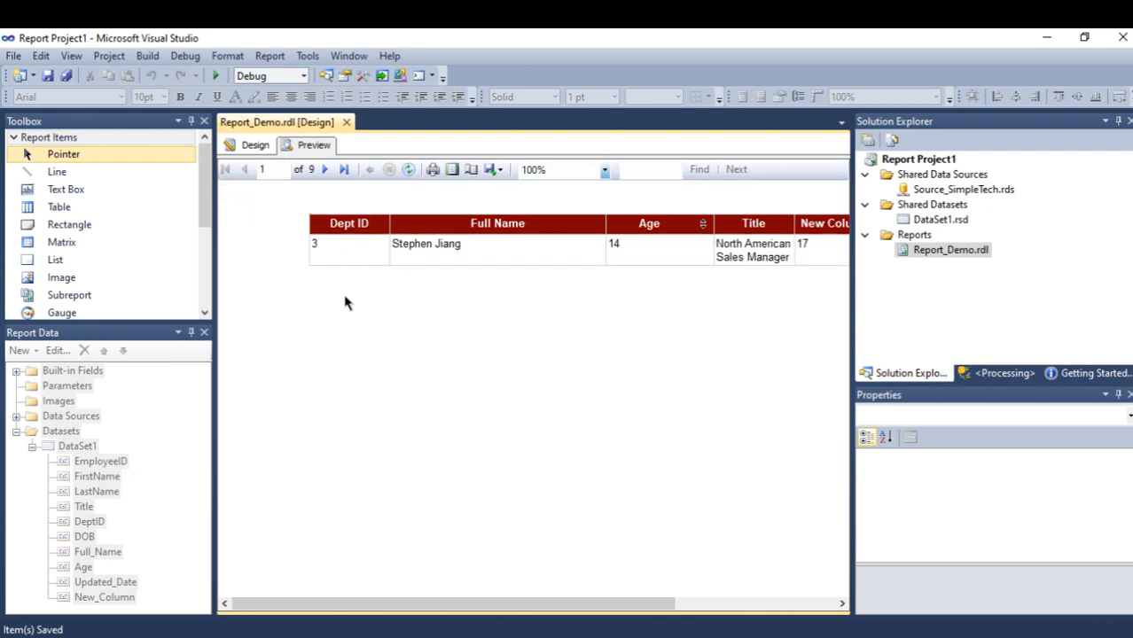
click(255, 146)
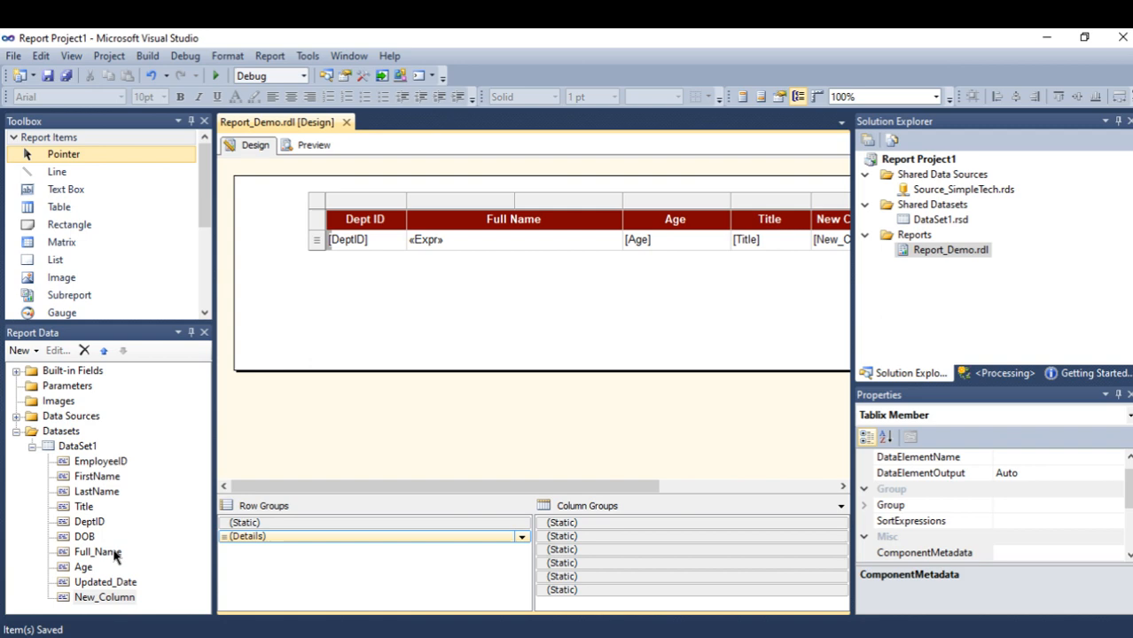
mouse_move(80, 461)
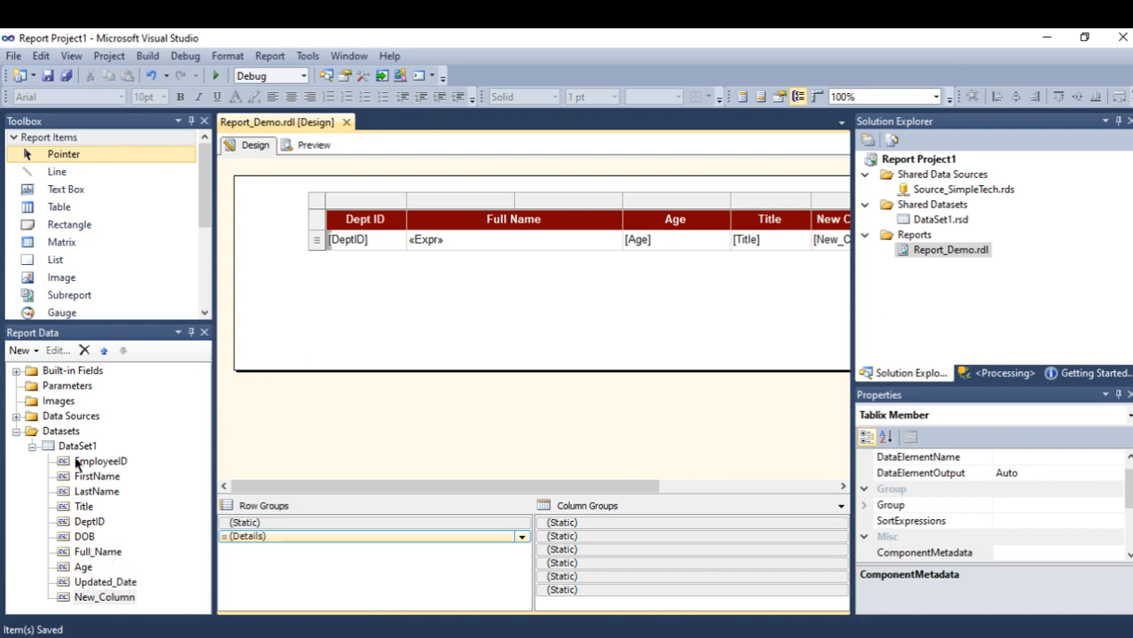
mouse_move(68, 441)
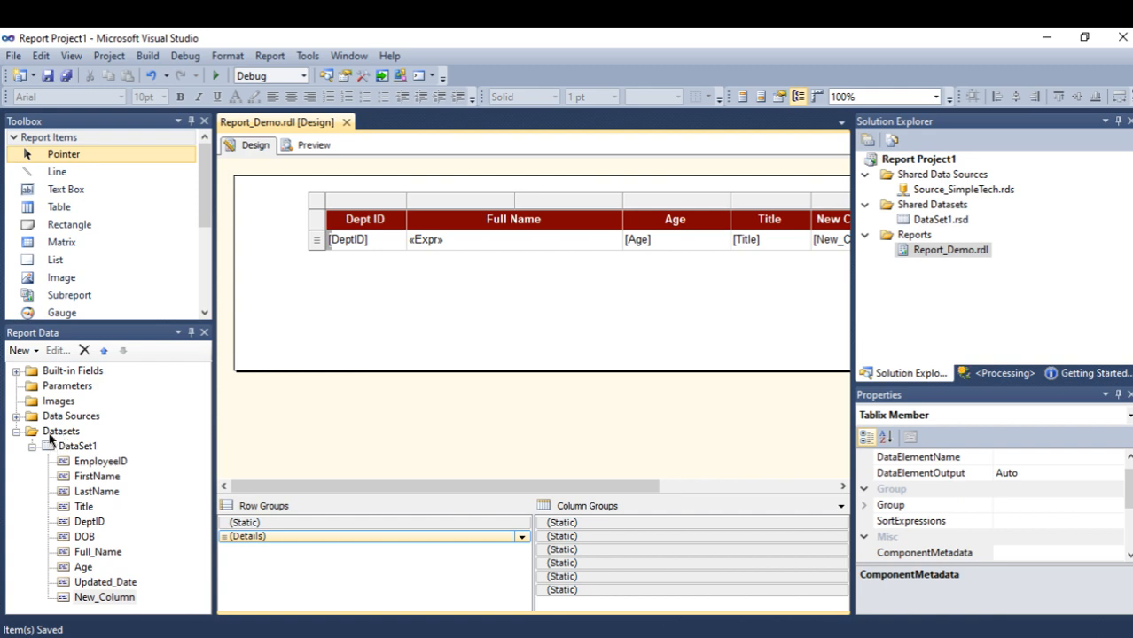
- Start adding a calculated field to DataSet1 from the Report Data pane
right_click(78, 447)
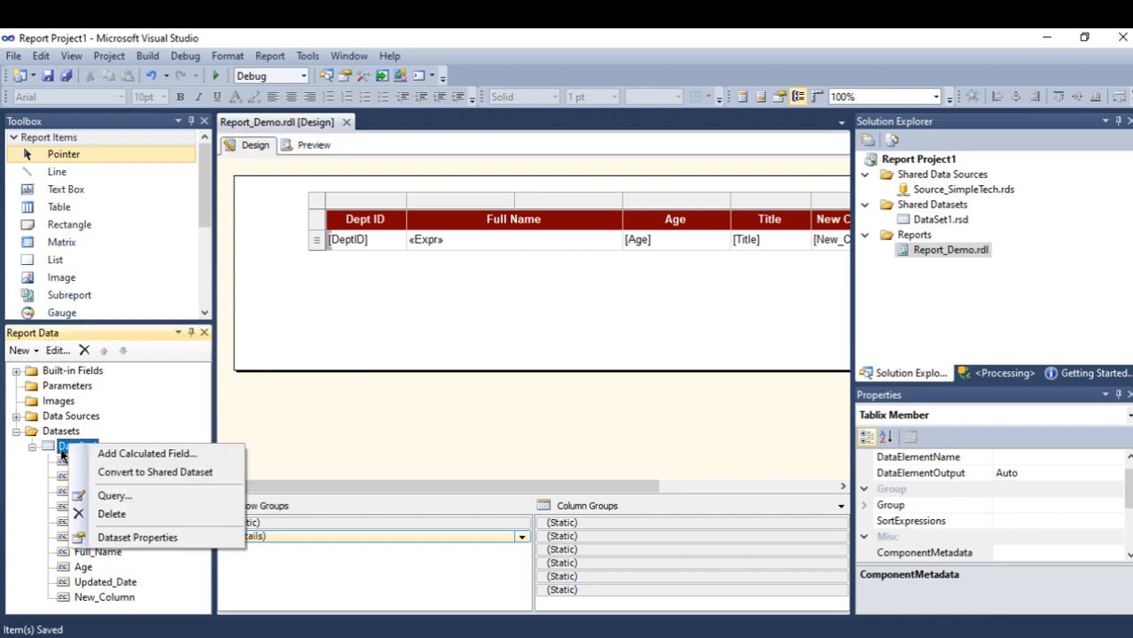
mouse_move(145, 454)
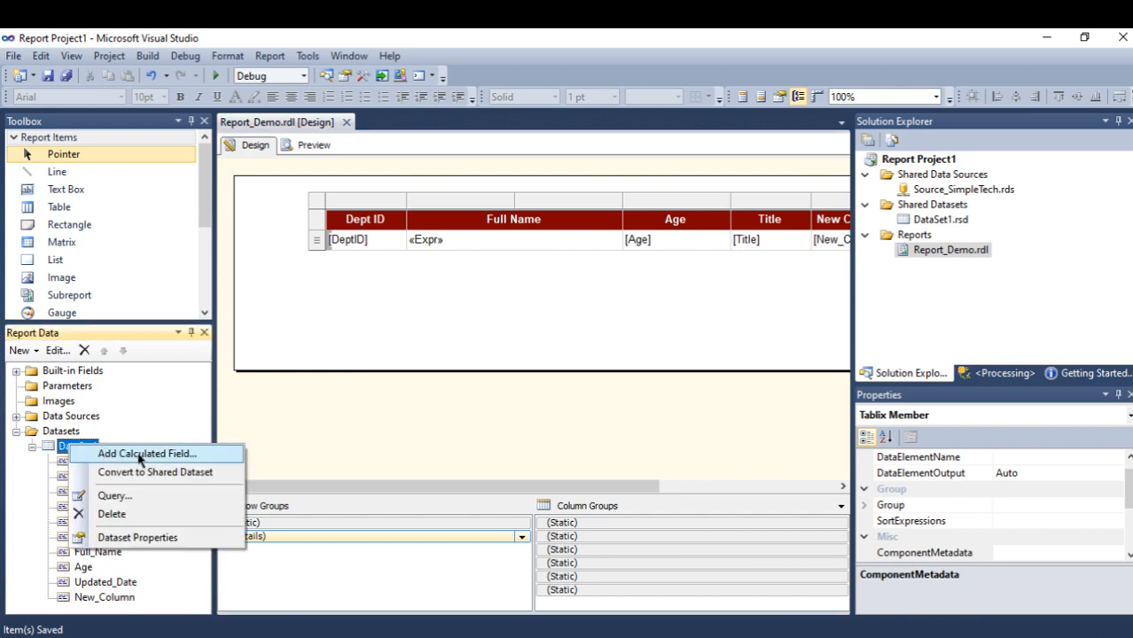
click(138, 537)
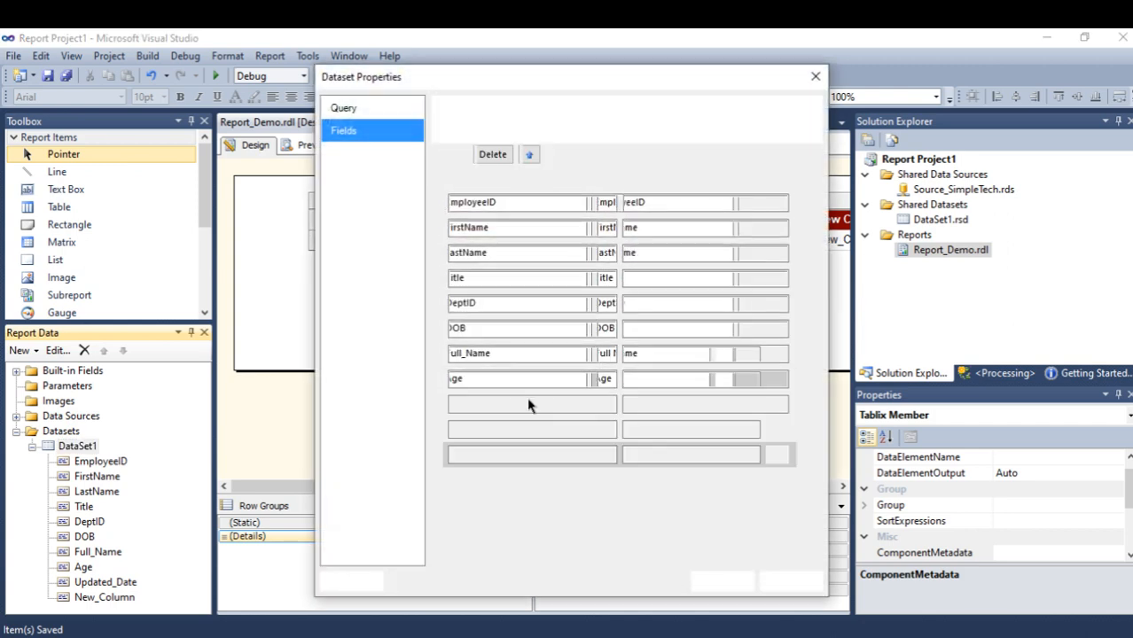
- Name the new calculated field Check_Age and begin editing its value expression
click(458, 152)
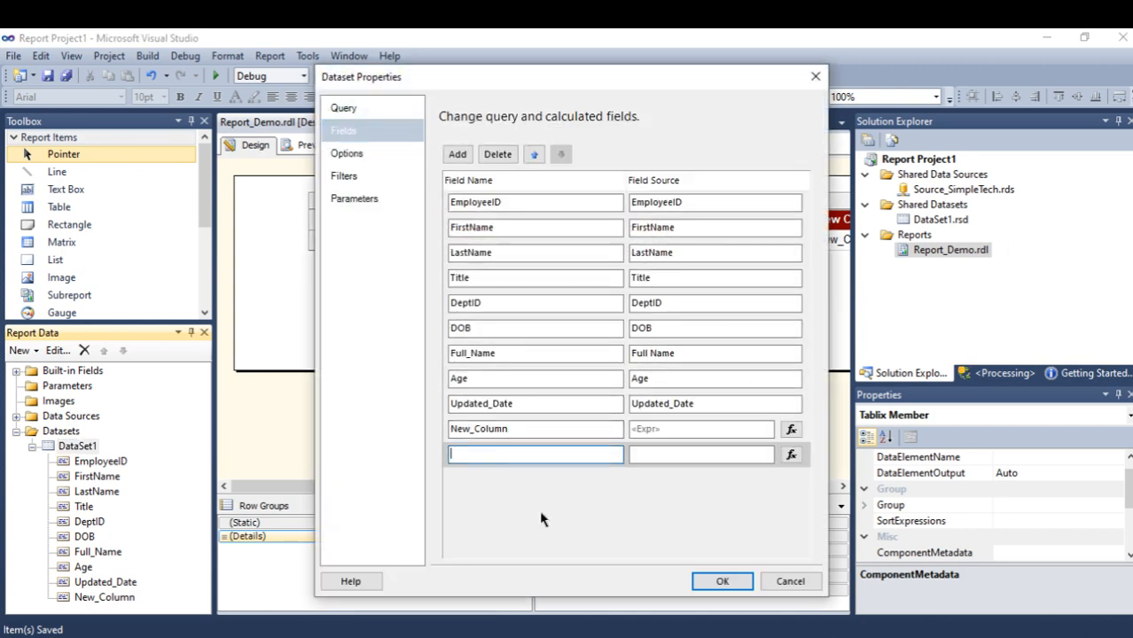
mouse_move(548, 528)
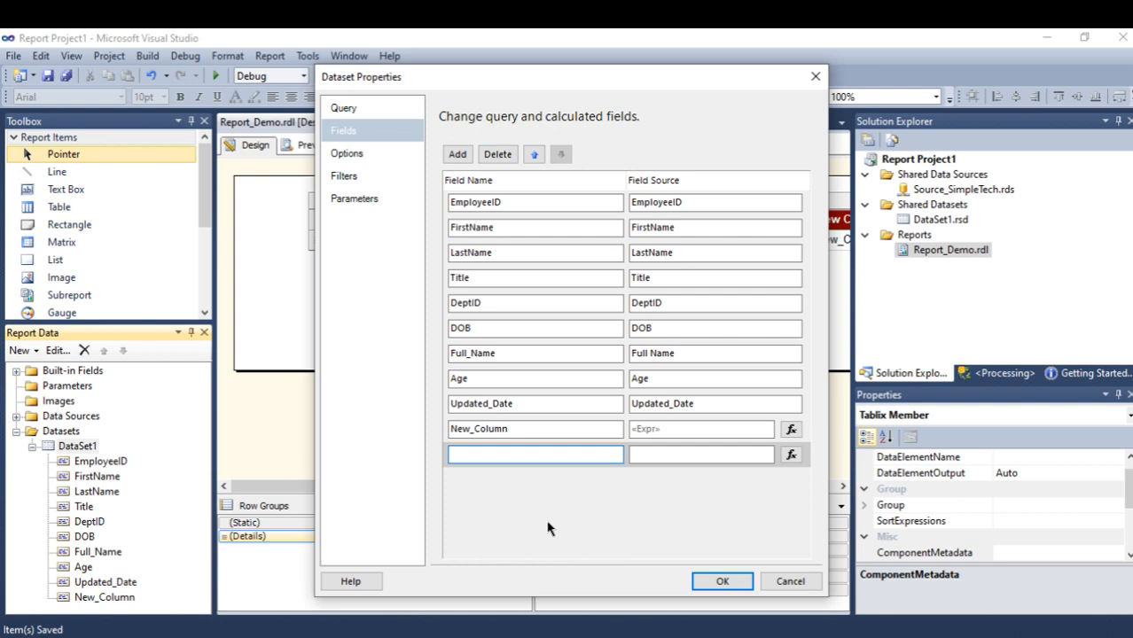
text(Check)
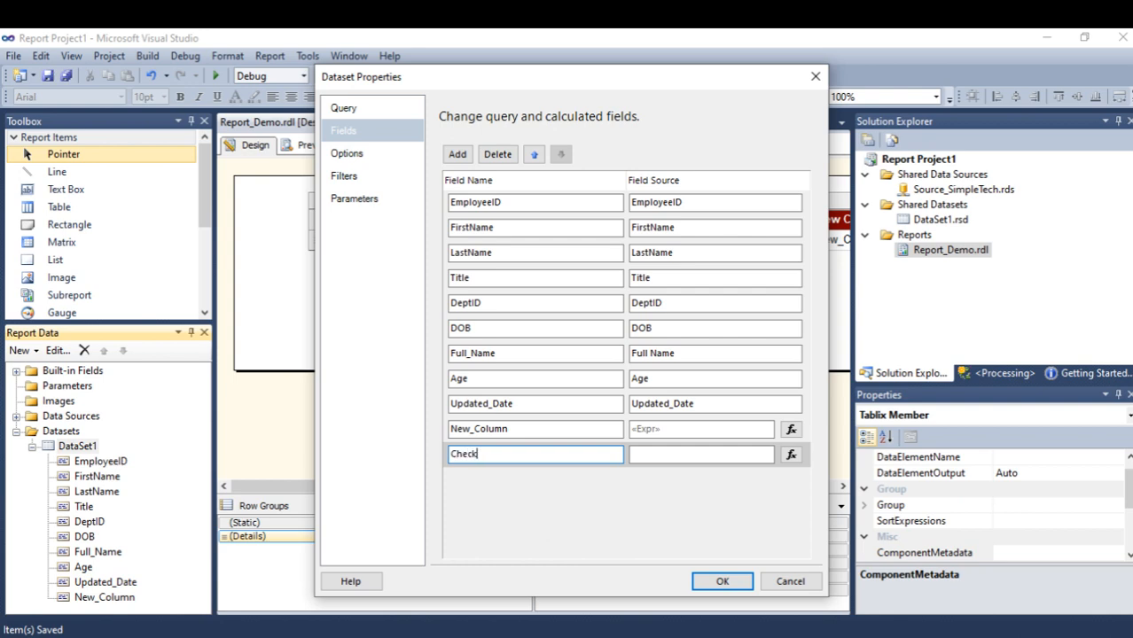
text(_)
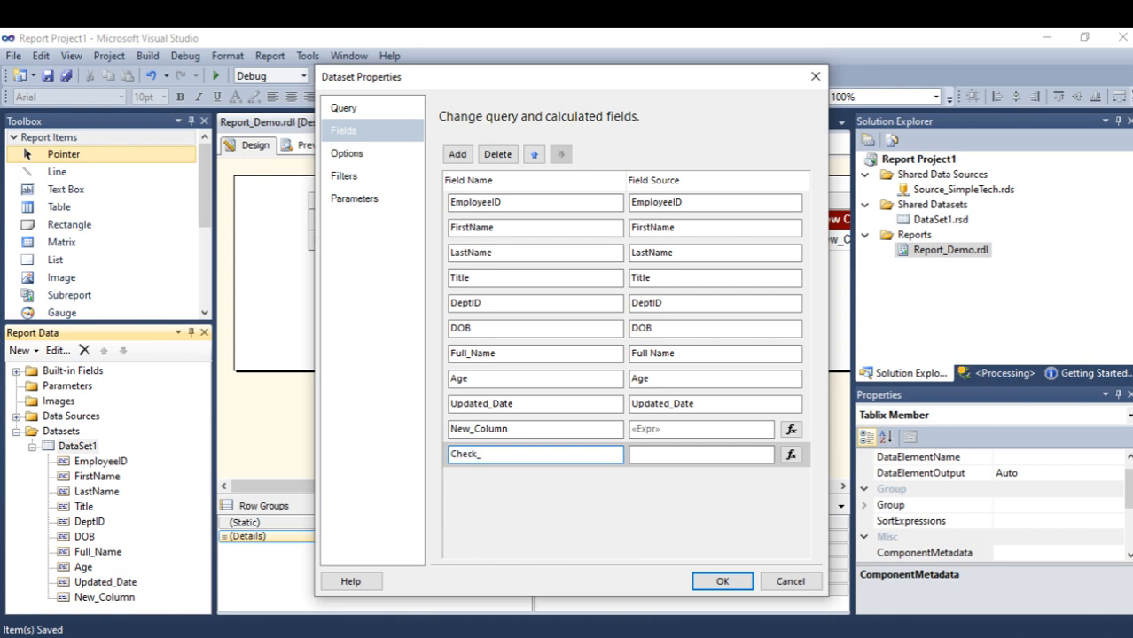
text(Age)
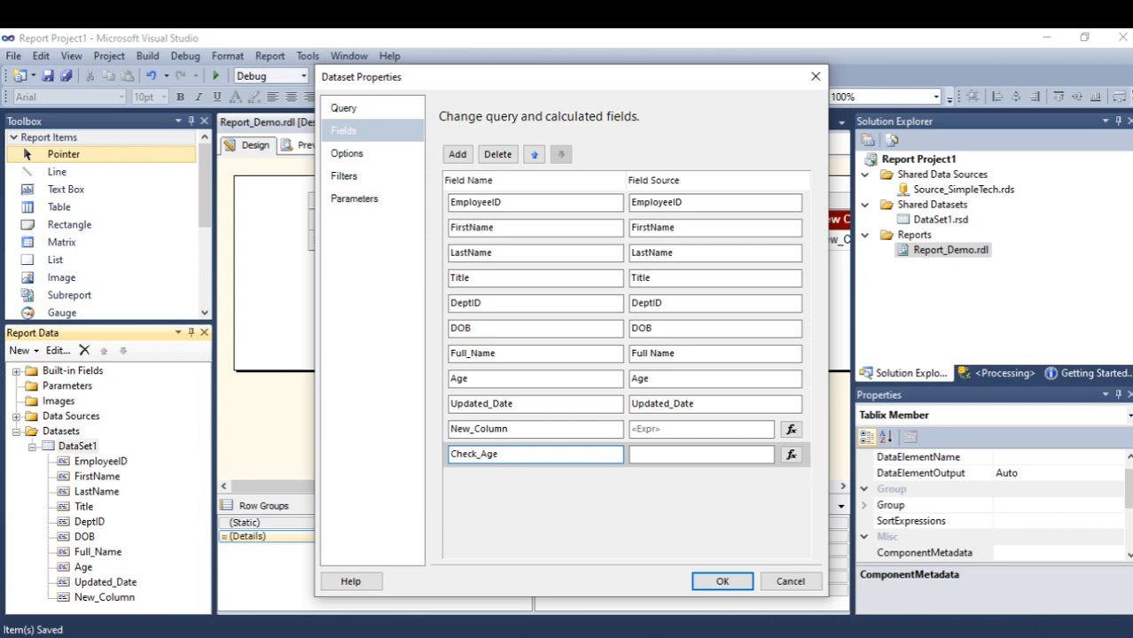
click(791, 454)
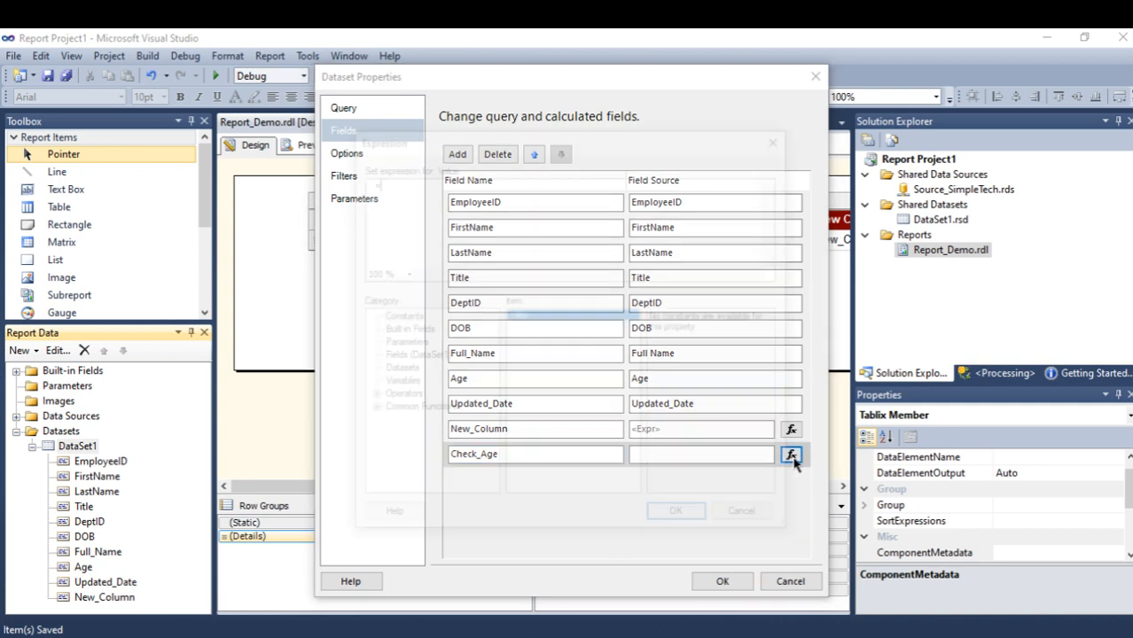
- Build the expression's condition IIF(Fields!Age.Value < 16 using the DataSet1 field list
click(791, 454)
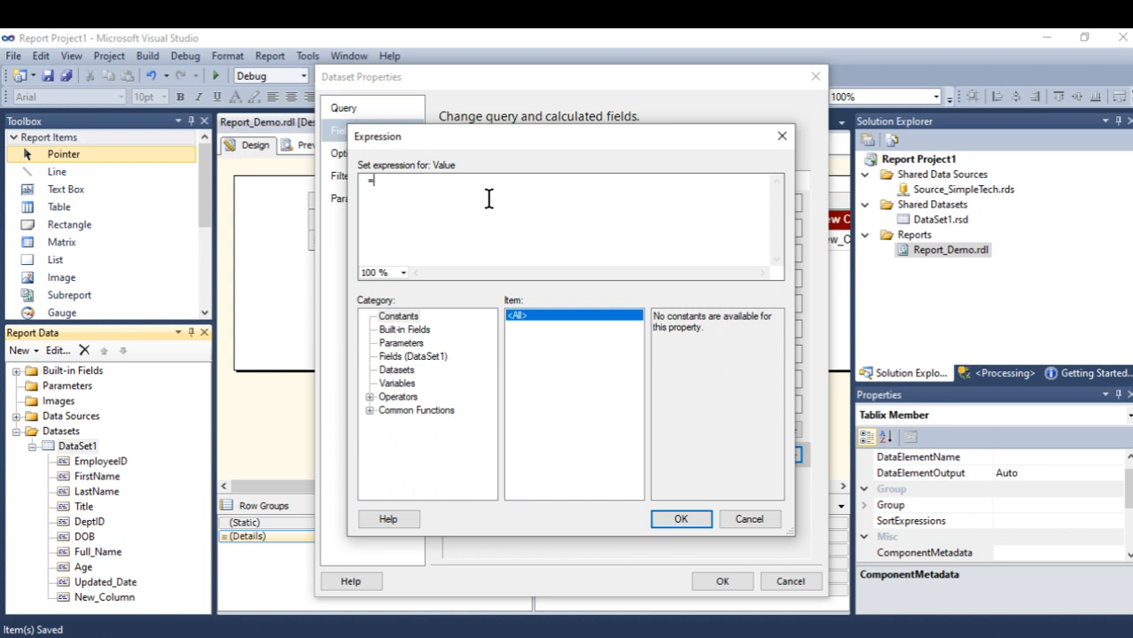
mouse_move(458, 192)
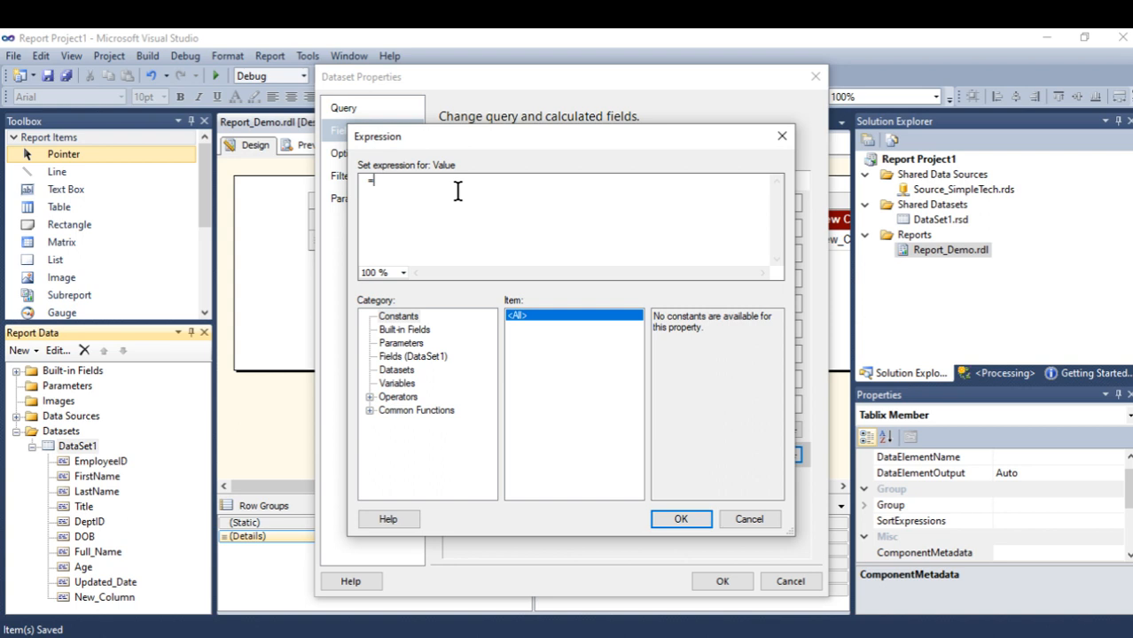
text(IIF)
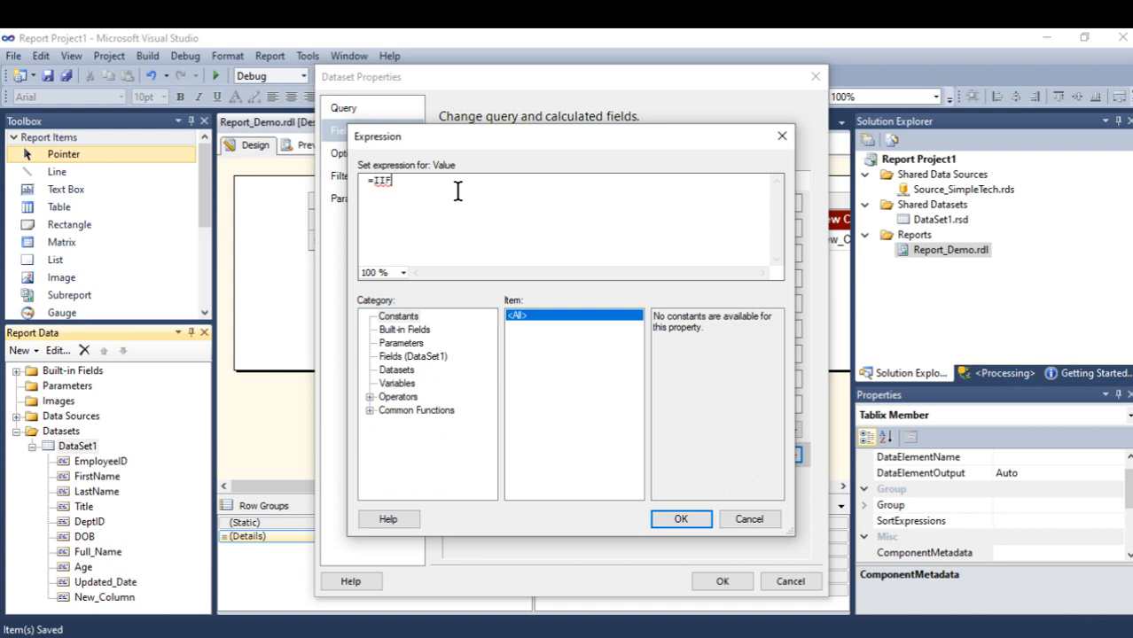
text(()
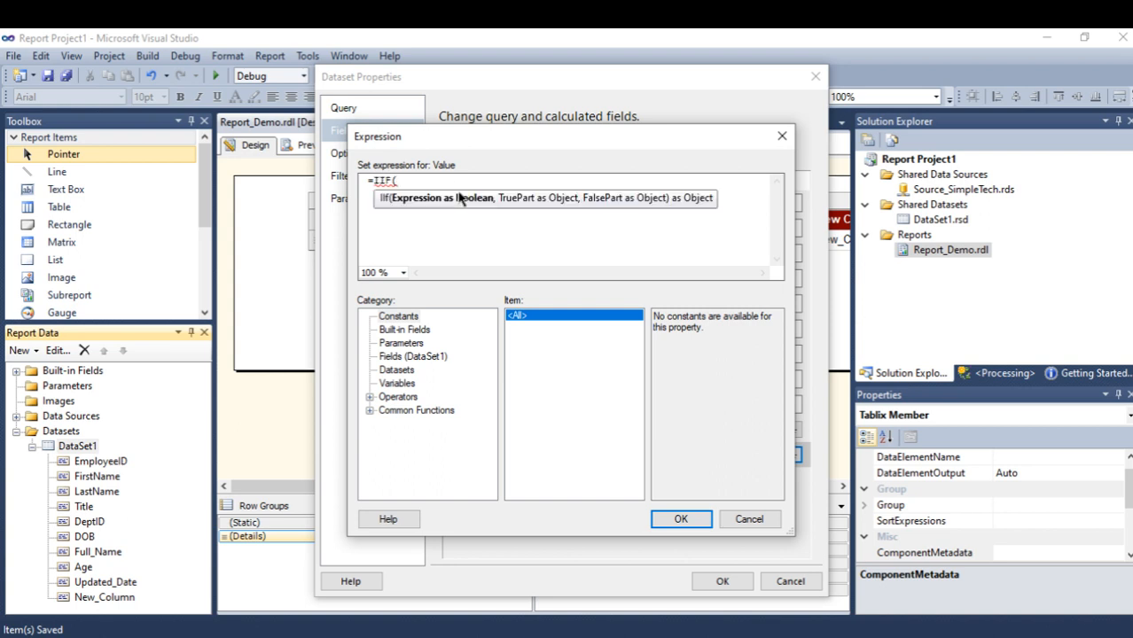
click(411, 355)
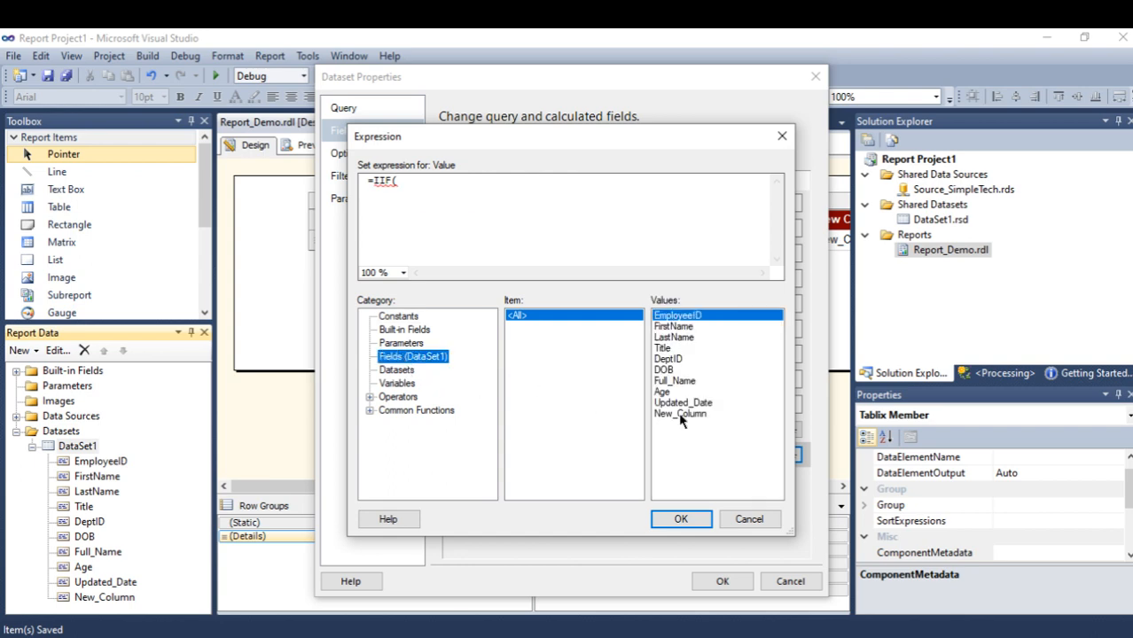
double_click(662, 392)
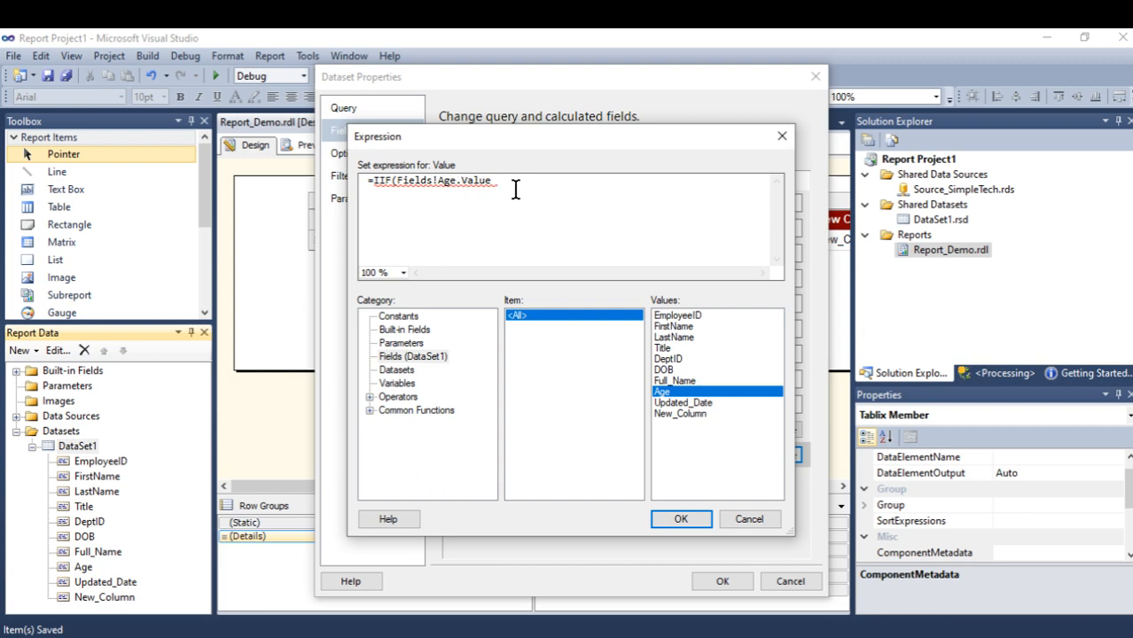
text(<)
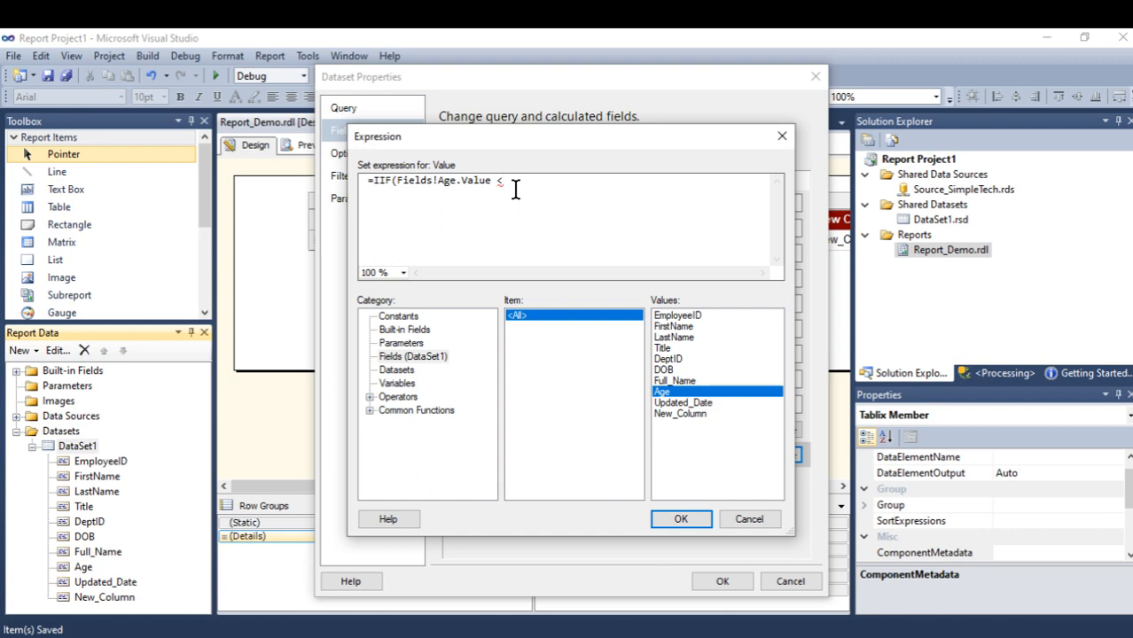
text(18)
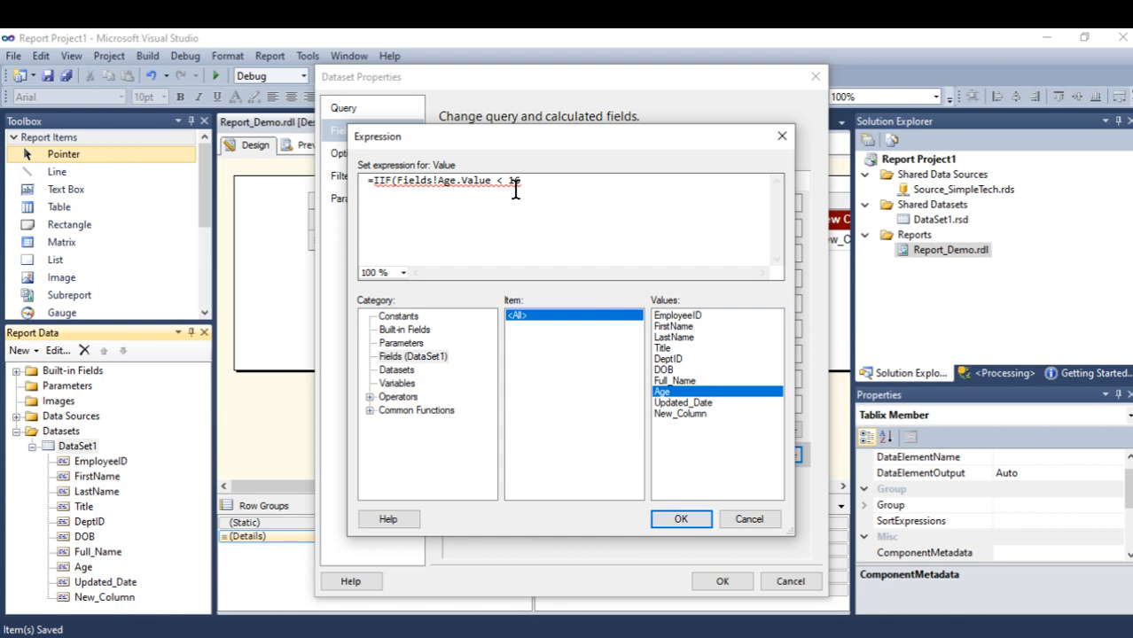
text(16)
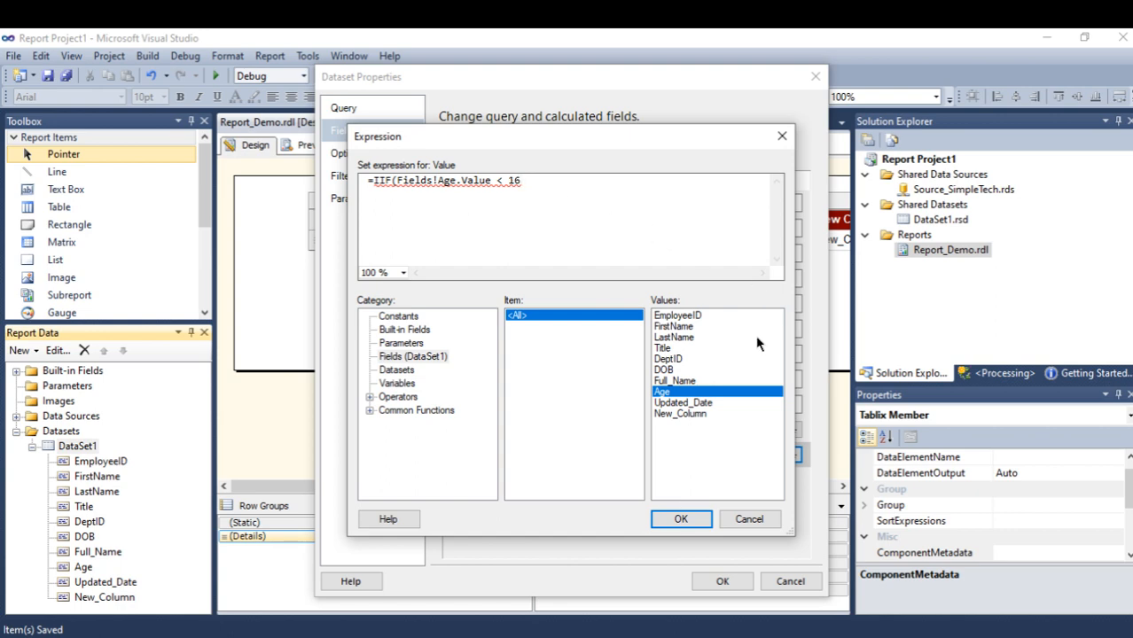
- Complete the expression with "Teenager" and "Adult" results and confirm it
text(,)
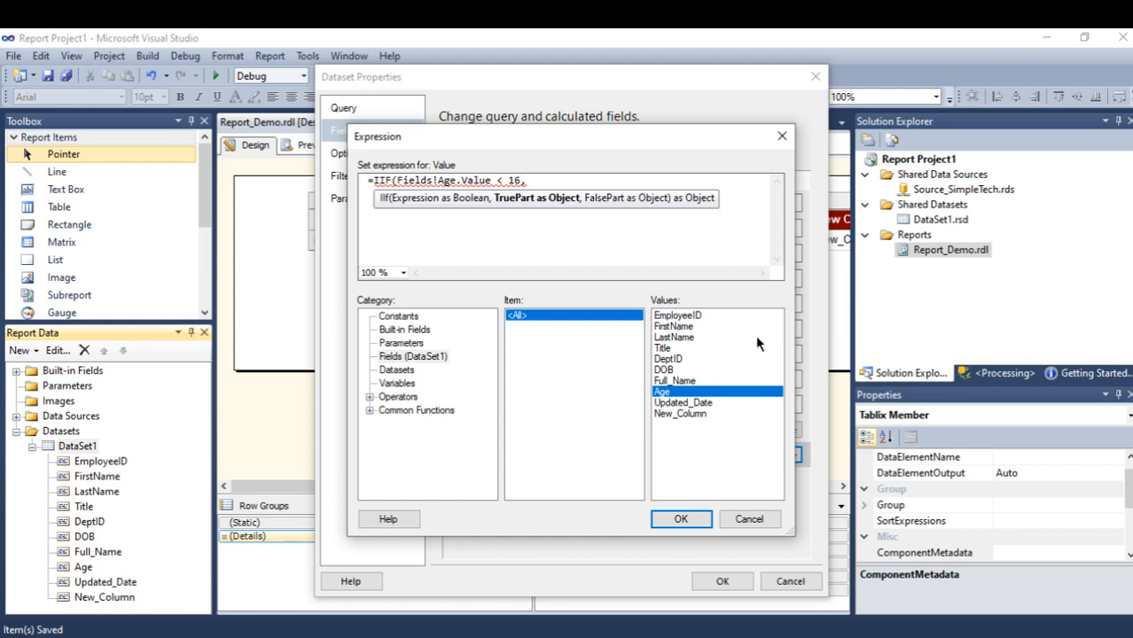
text("")
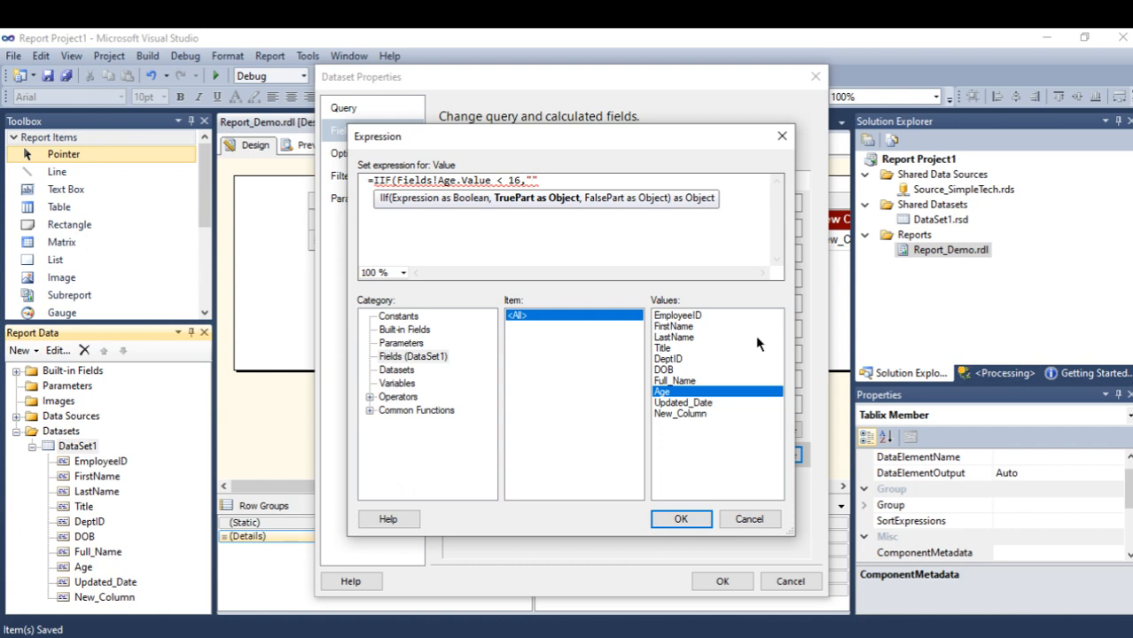
text(Te)
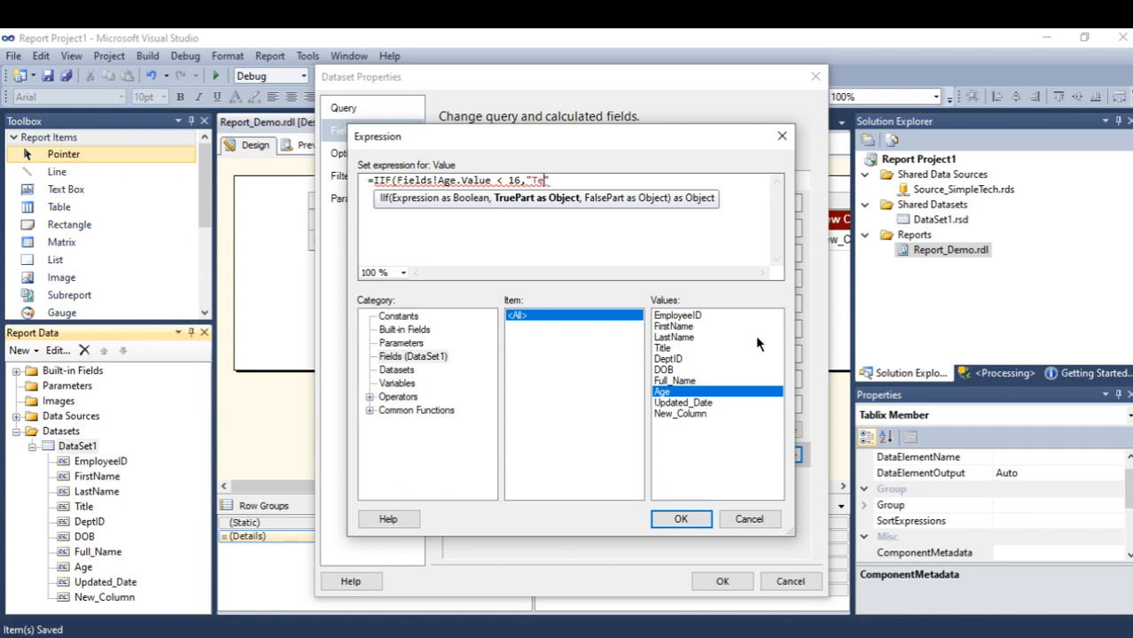
text(enager)
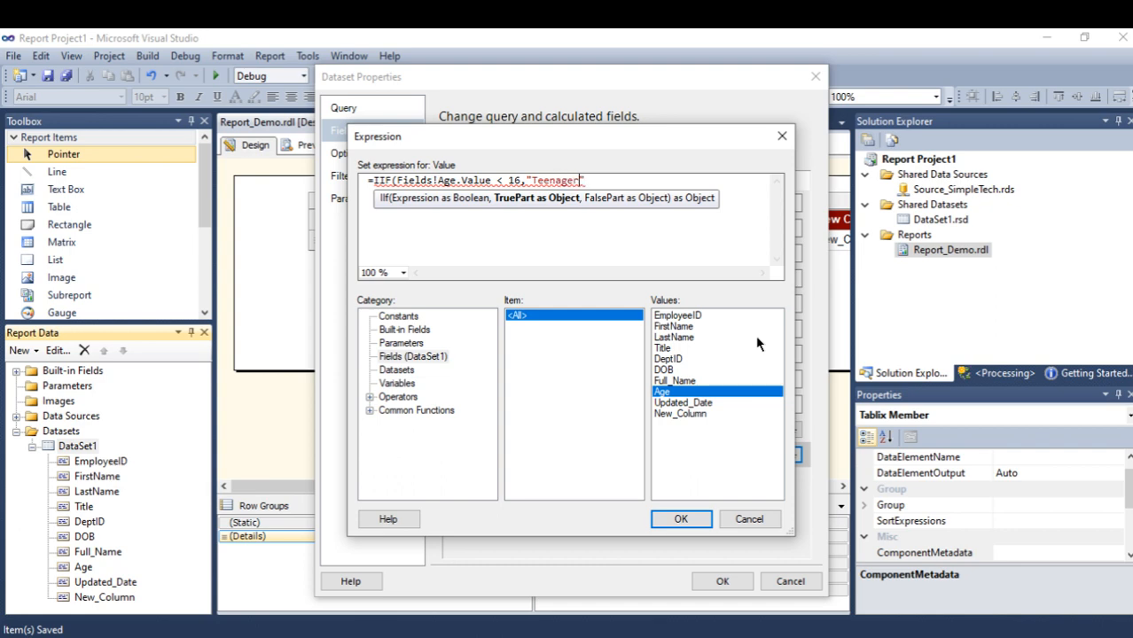
text(,)
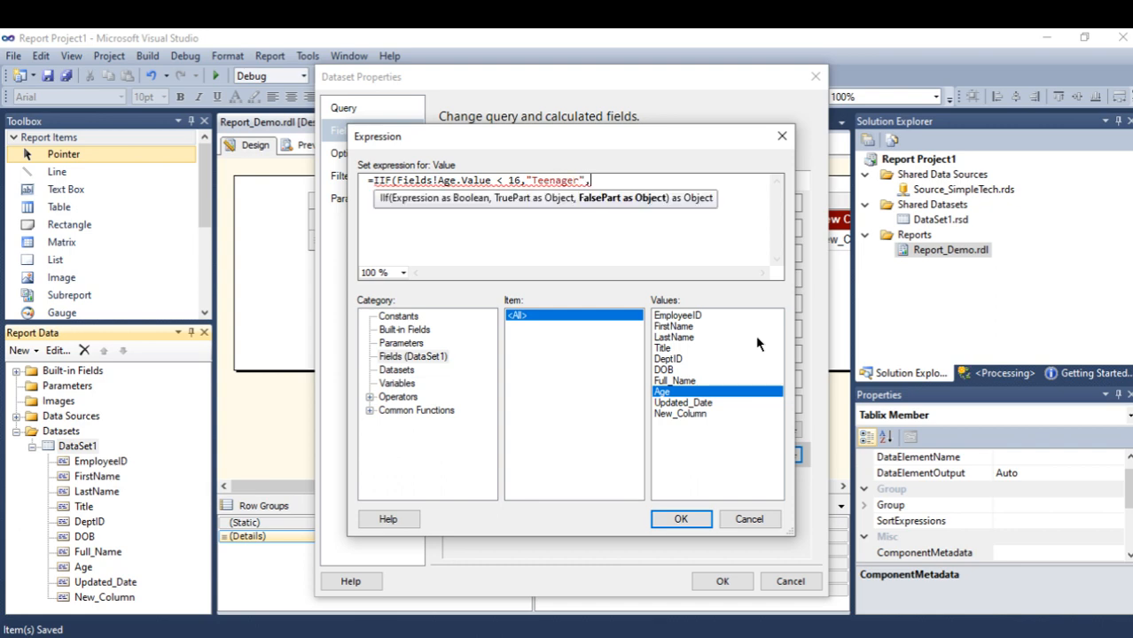
text(")
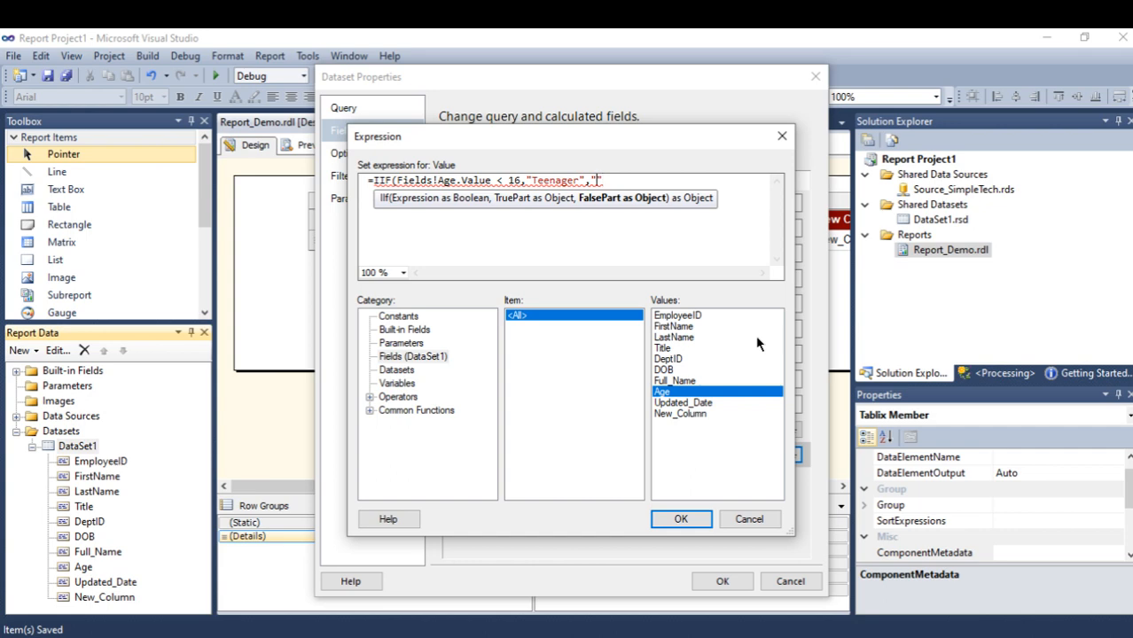
text(Adul)
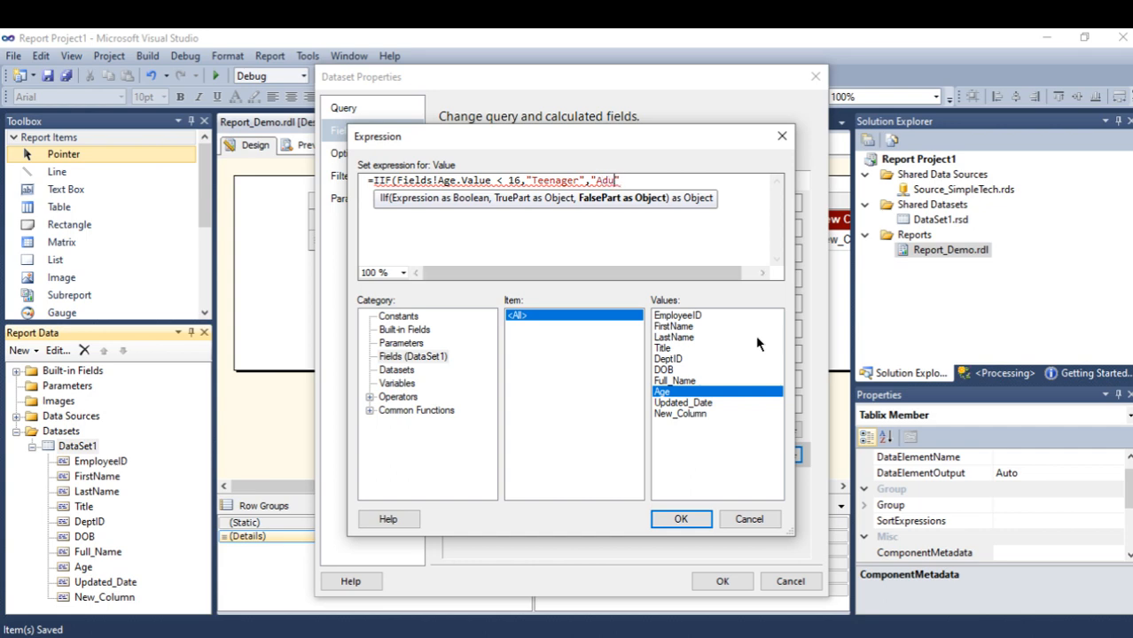
text(lt"))
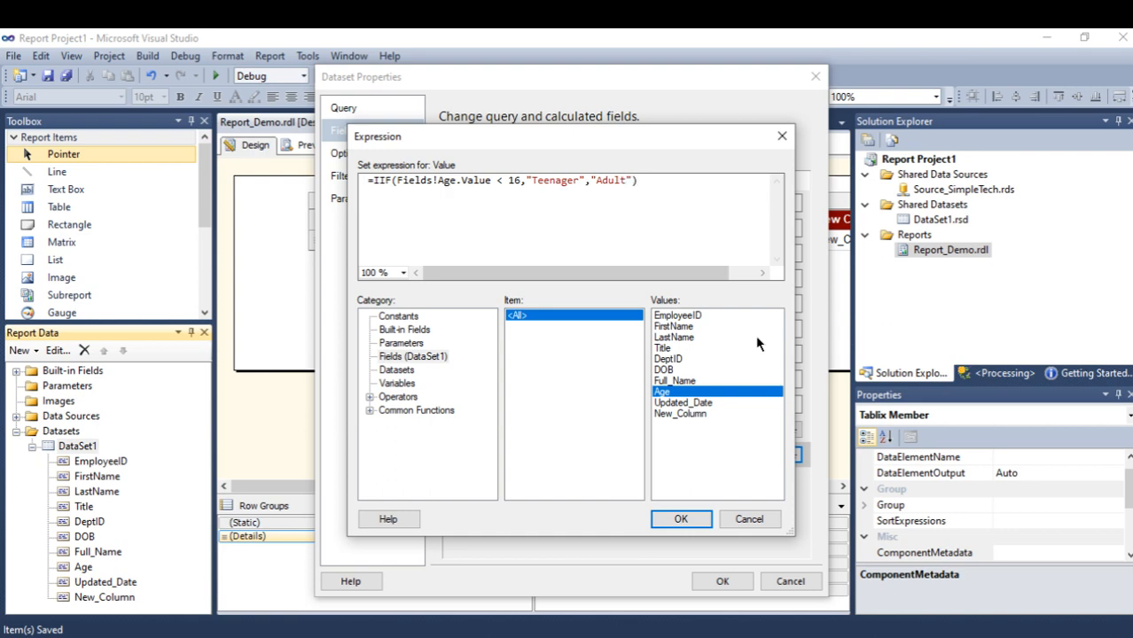
click(681, 517)
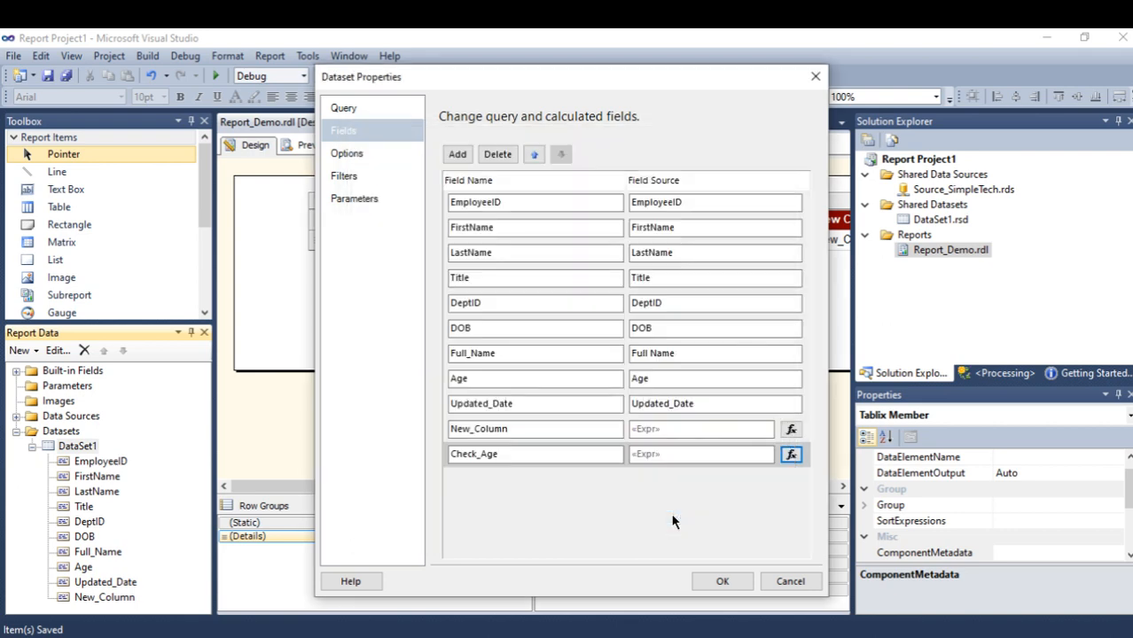
- Save Check_Age to DataSet1 and confirm page breaks between Details group instances
click(721, 581)
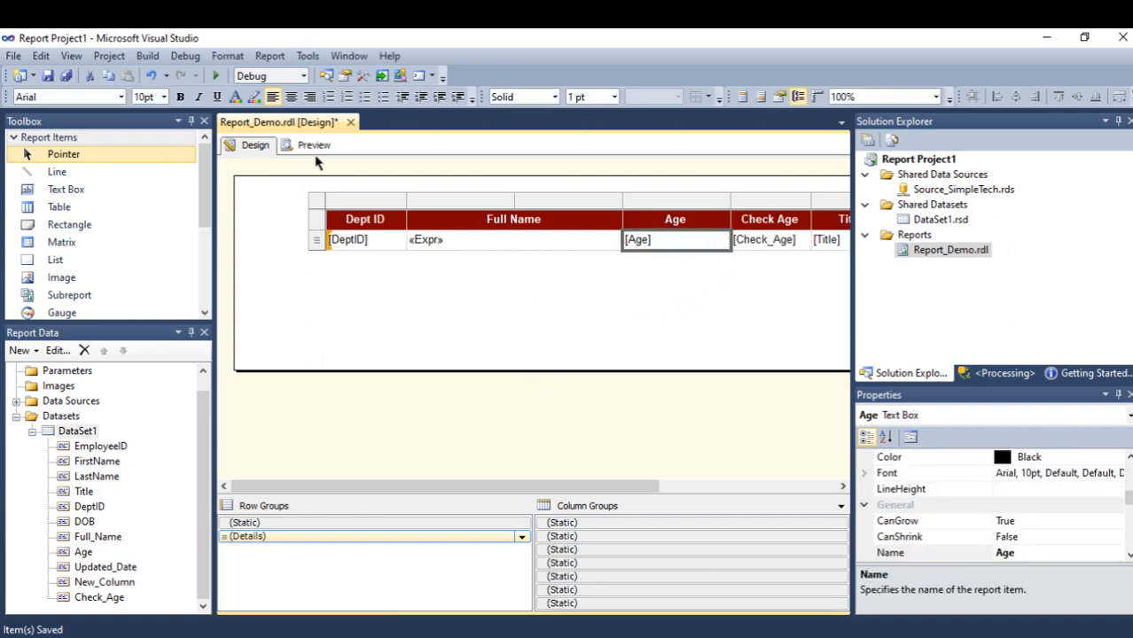
click(521, 535)
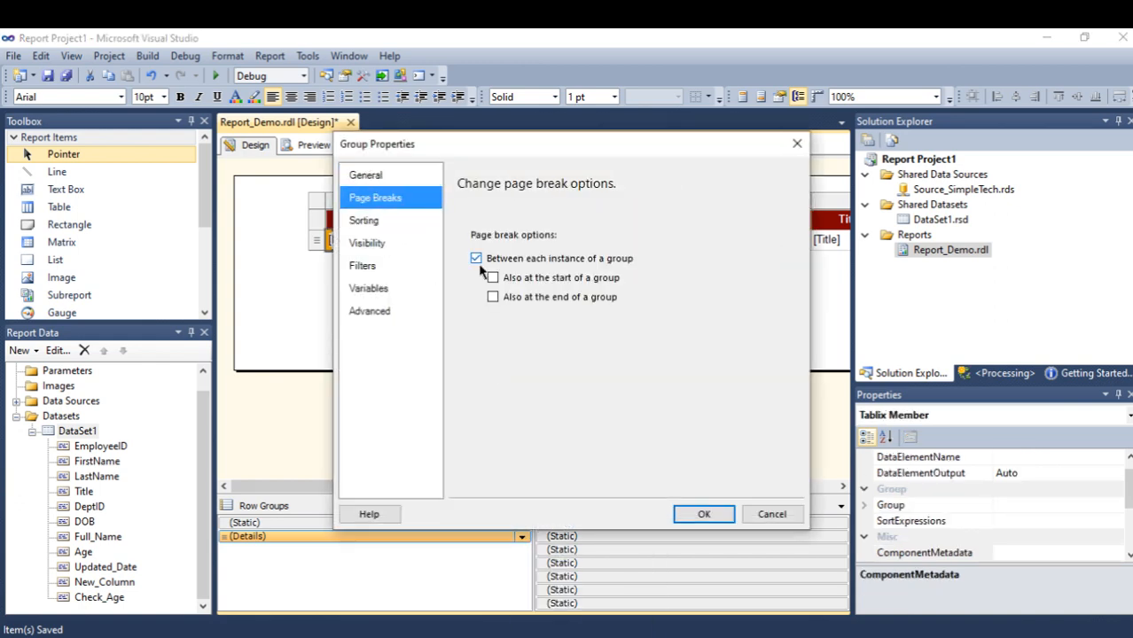
click(475, 259)
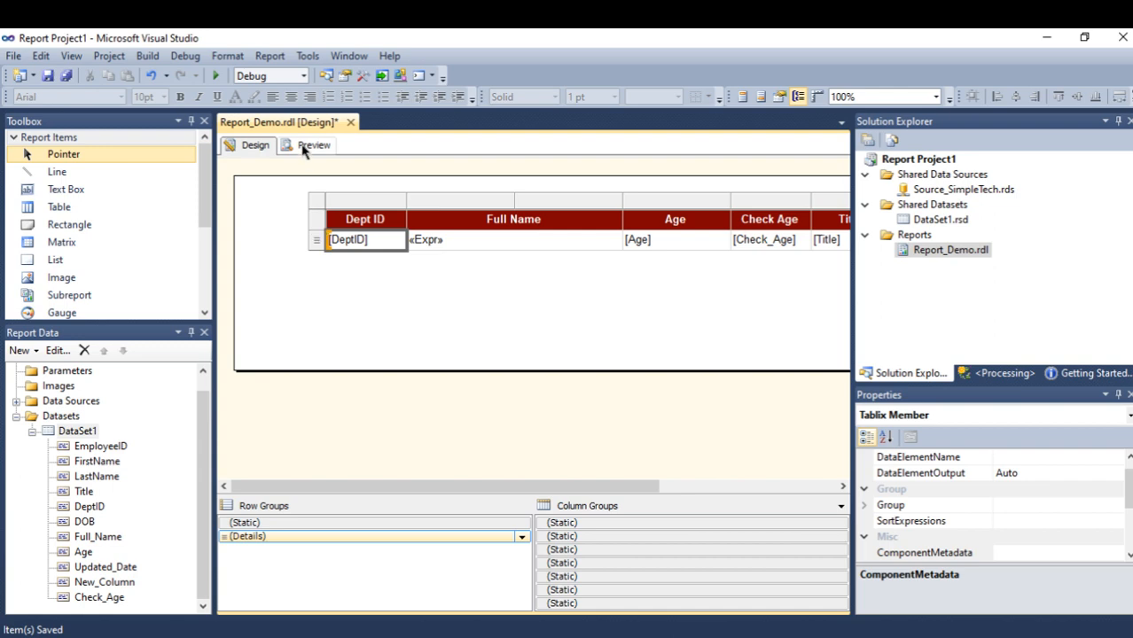
click(312, 145)
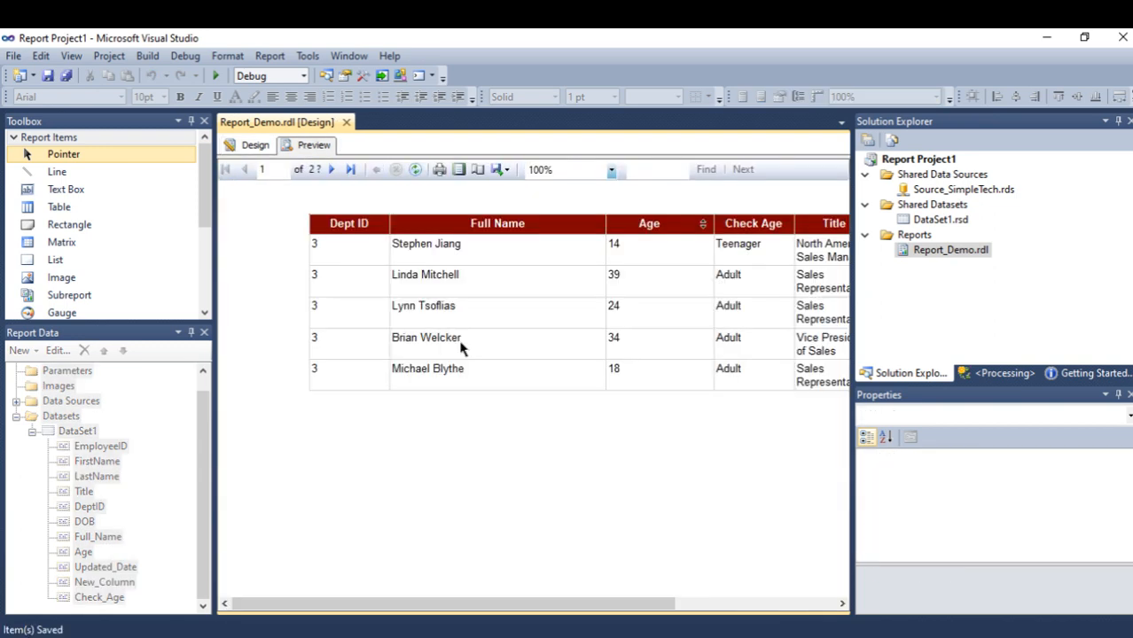
mouse_move(625, 263)
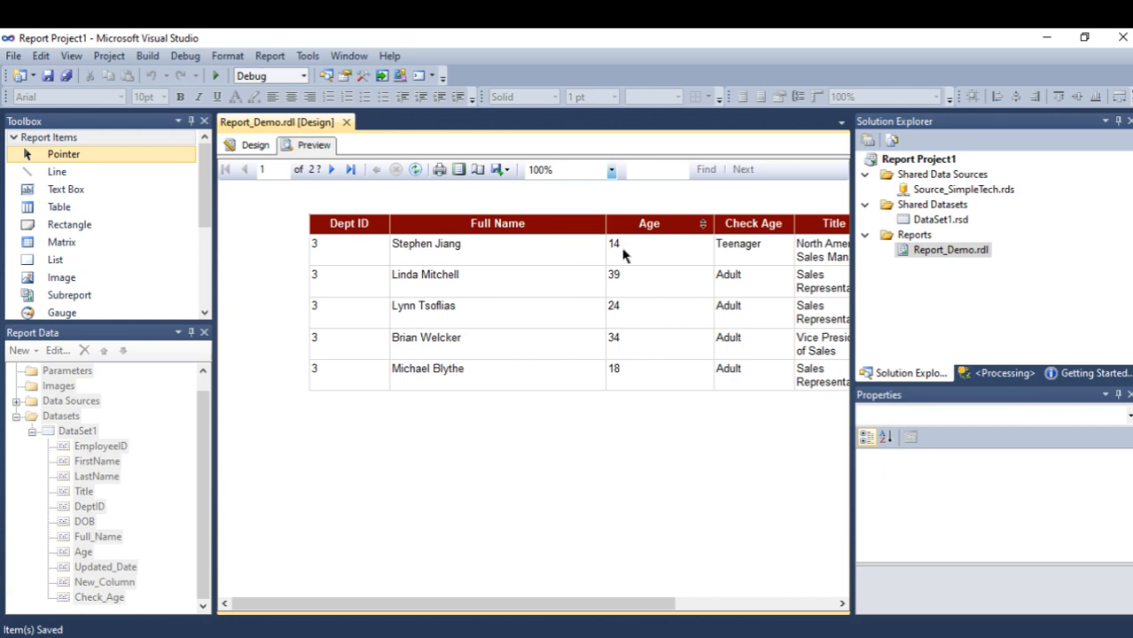
mouse_move(614, 248)
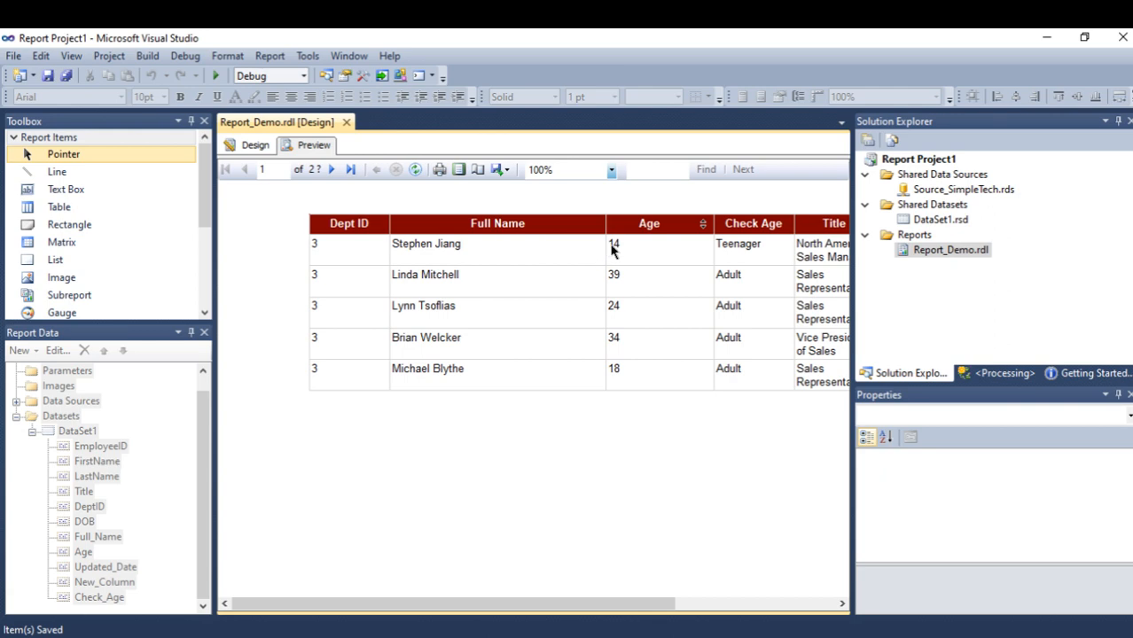
mouse_move(731, 255)
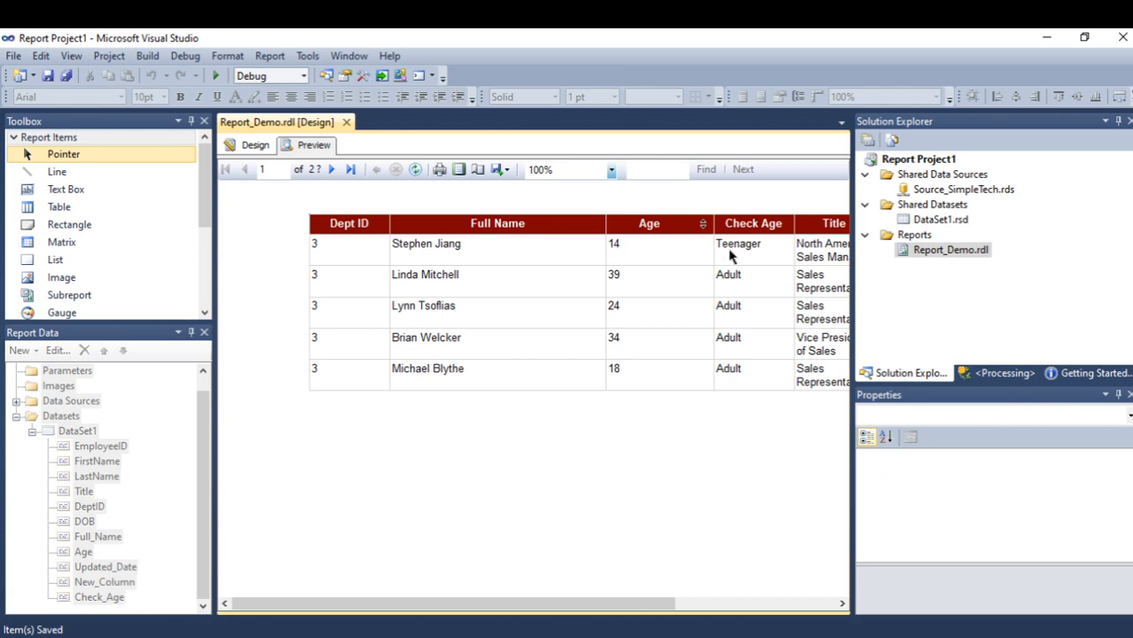
mouse_move(617, 282)
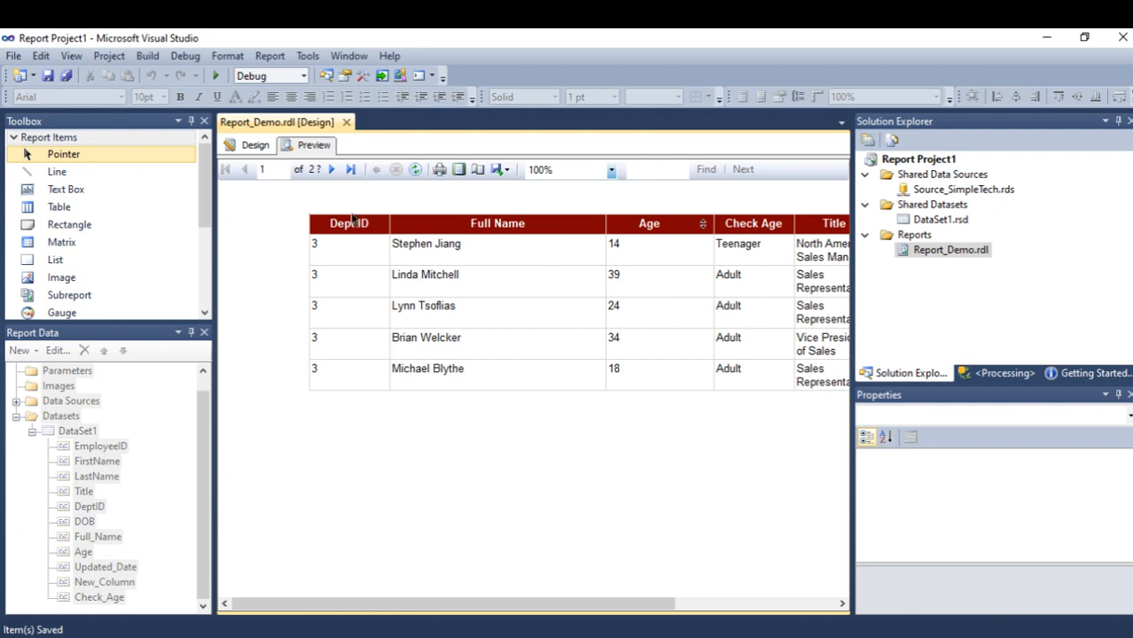
click(330, 170)
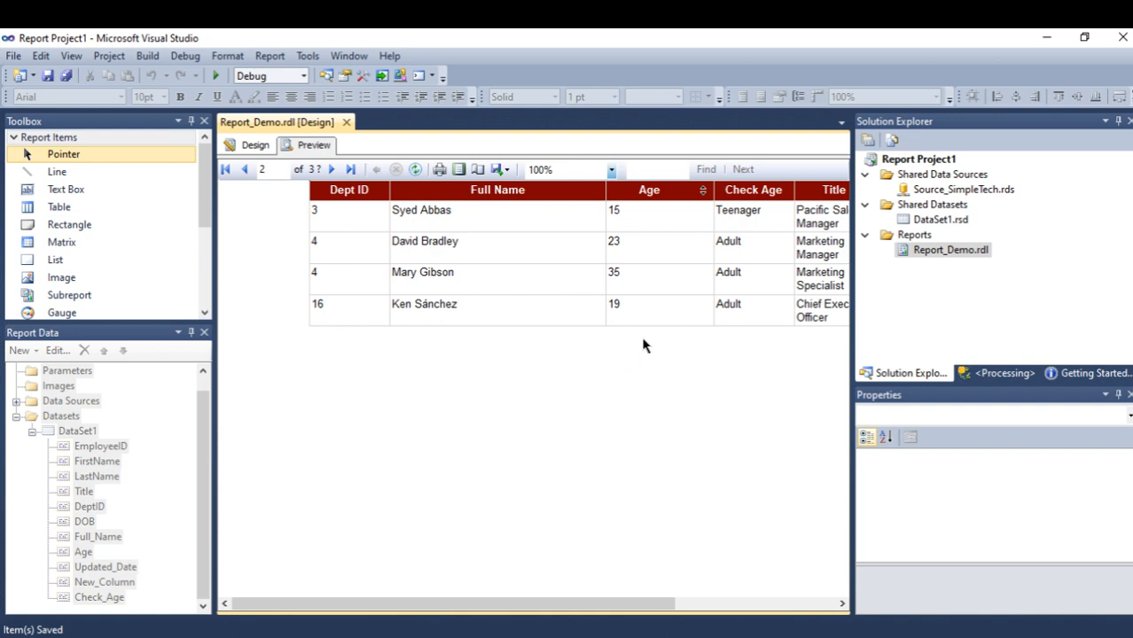
mouse_move(617, 221)
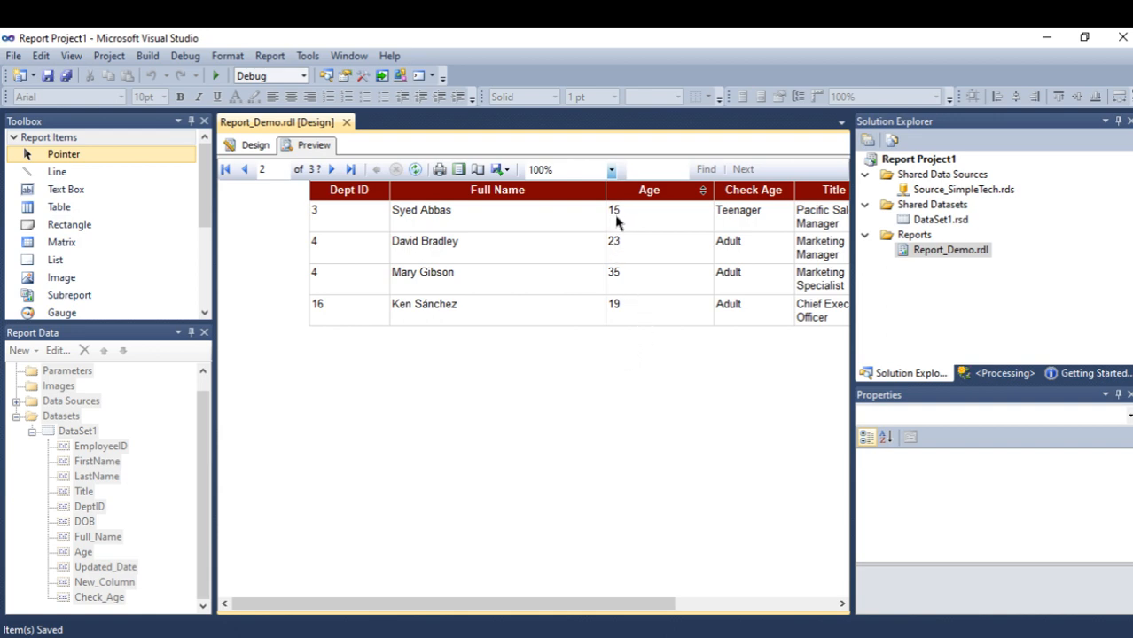
mouse_move(628, 245)
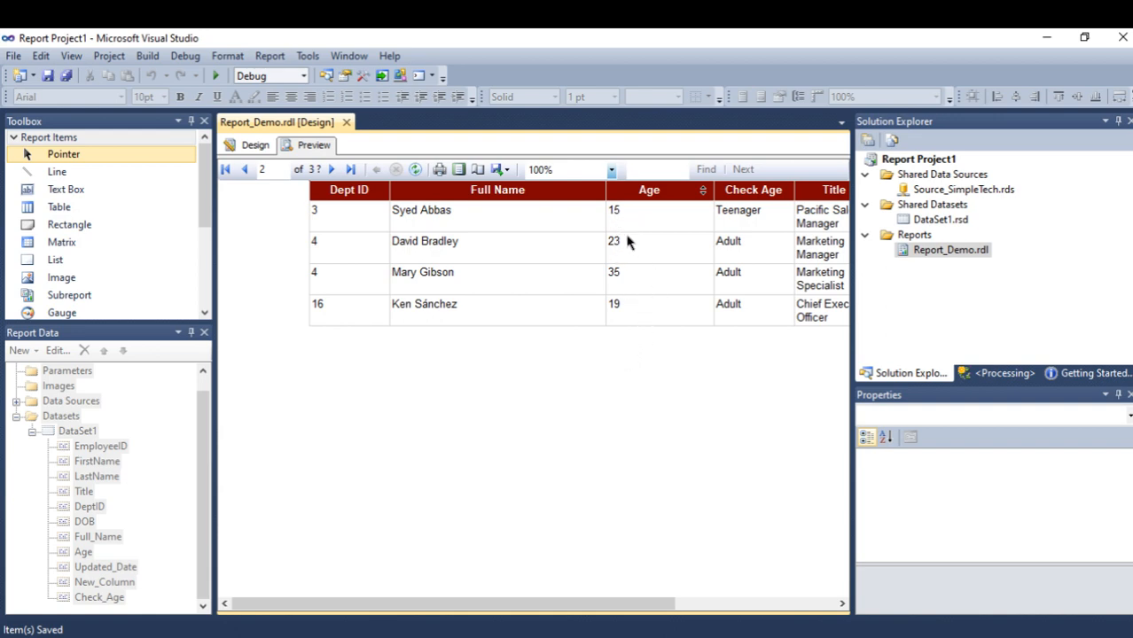
mouse_move(742, 223)
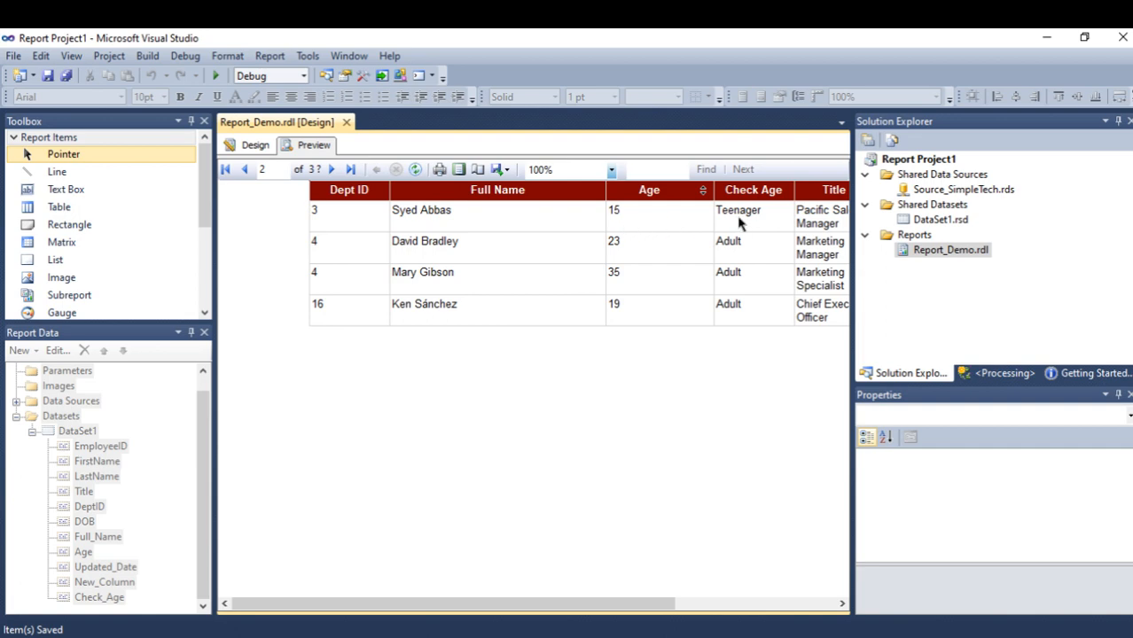
mouse_move(557, 263)
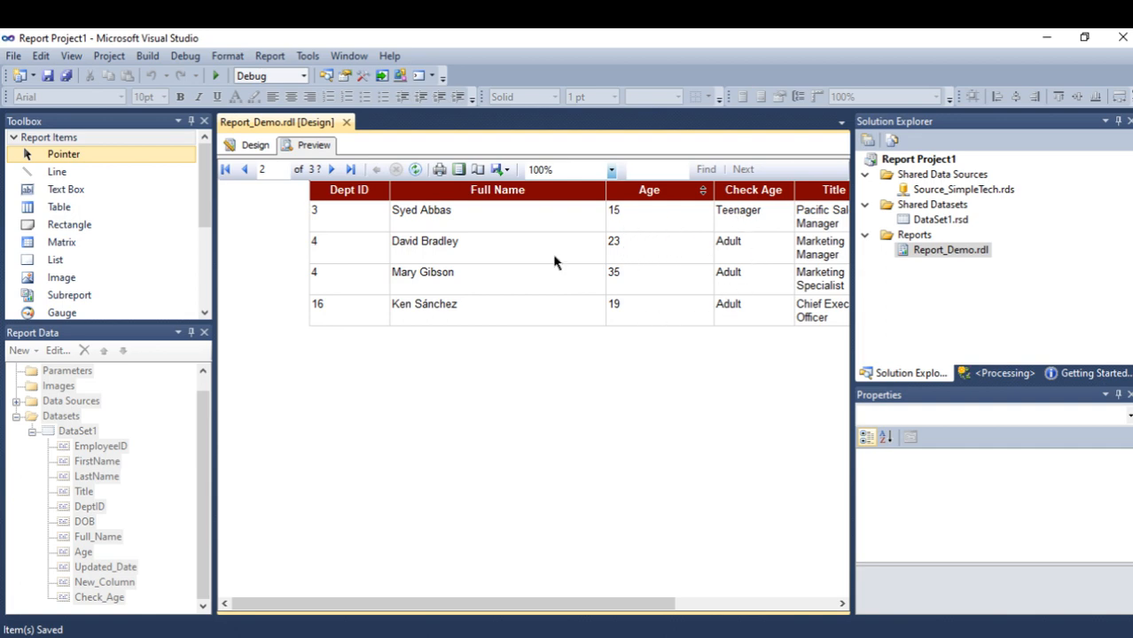
mouse_move(256, 146)
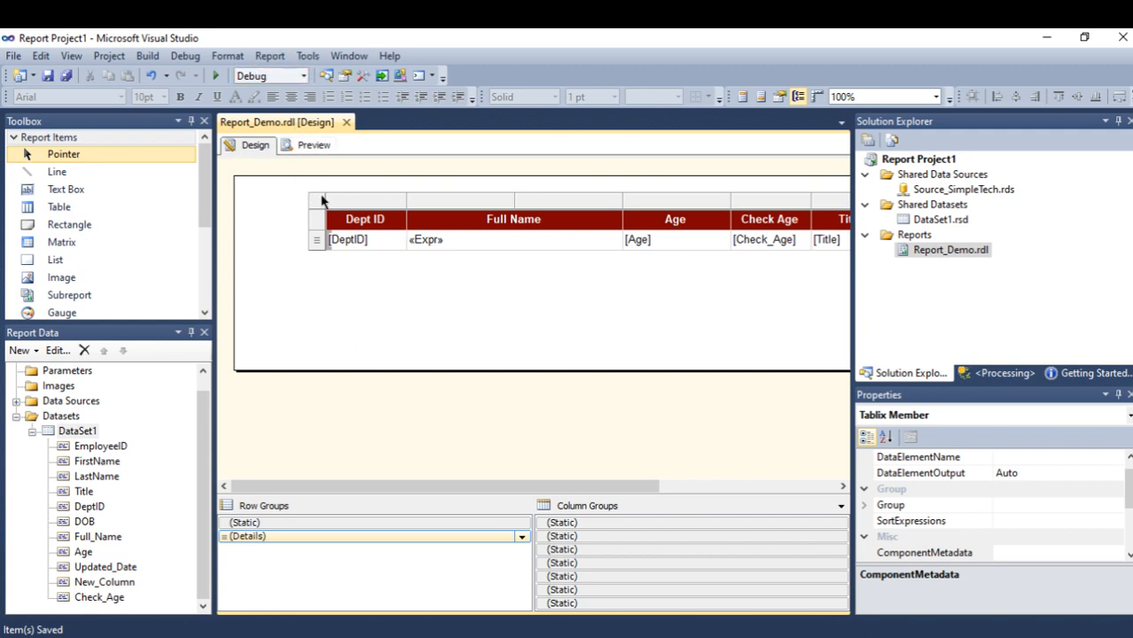
click(522, 535)
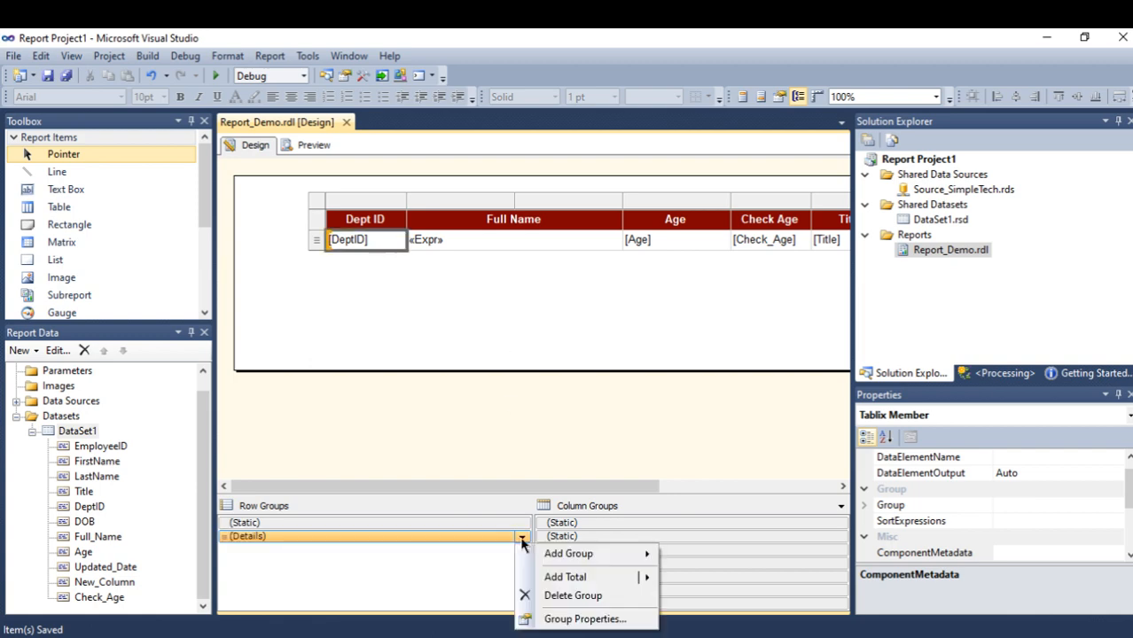
click(586, 619)
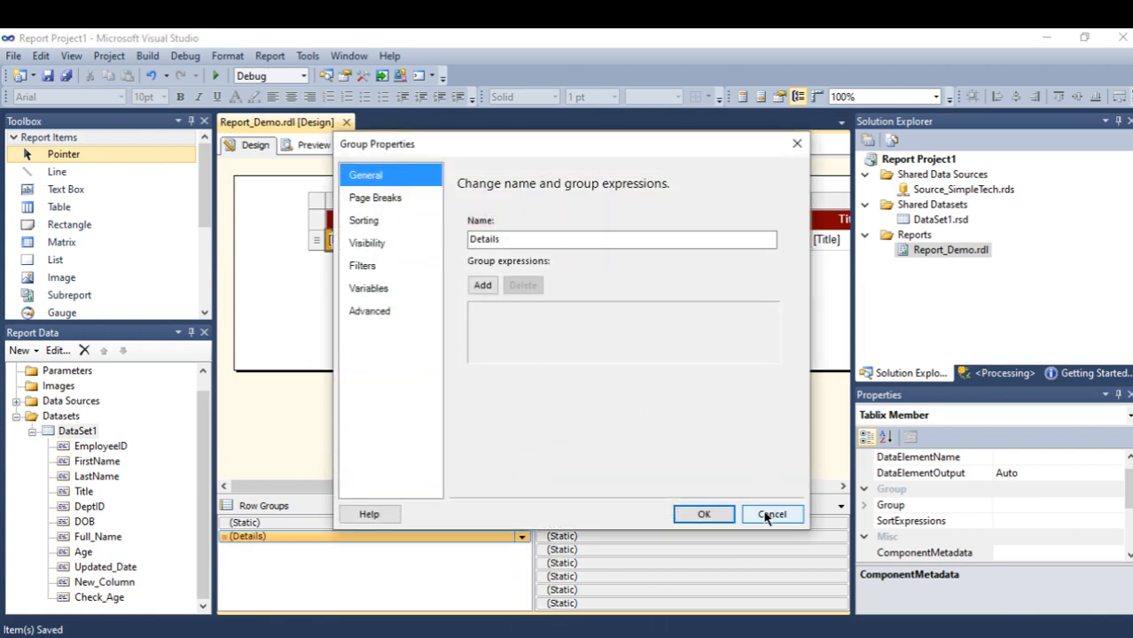
click(771, 515)
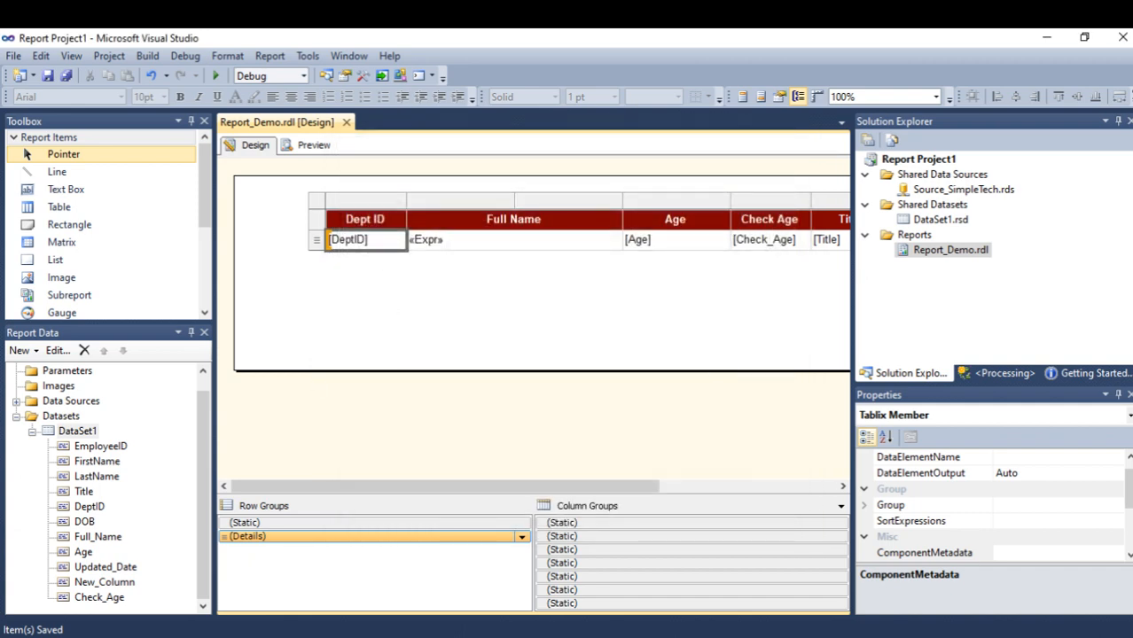